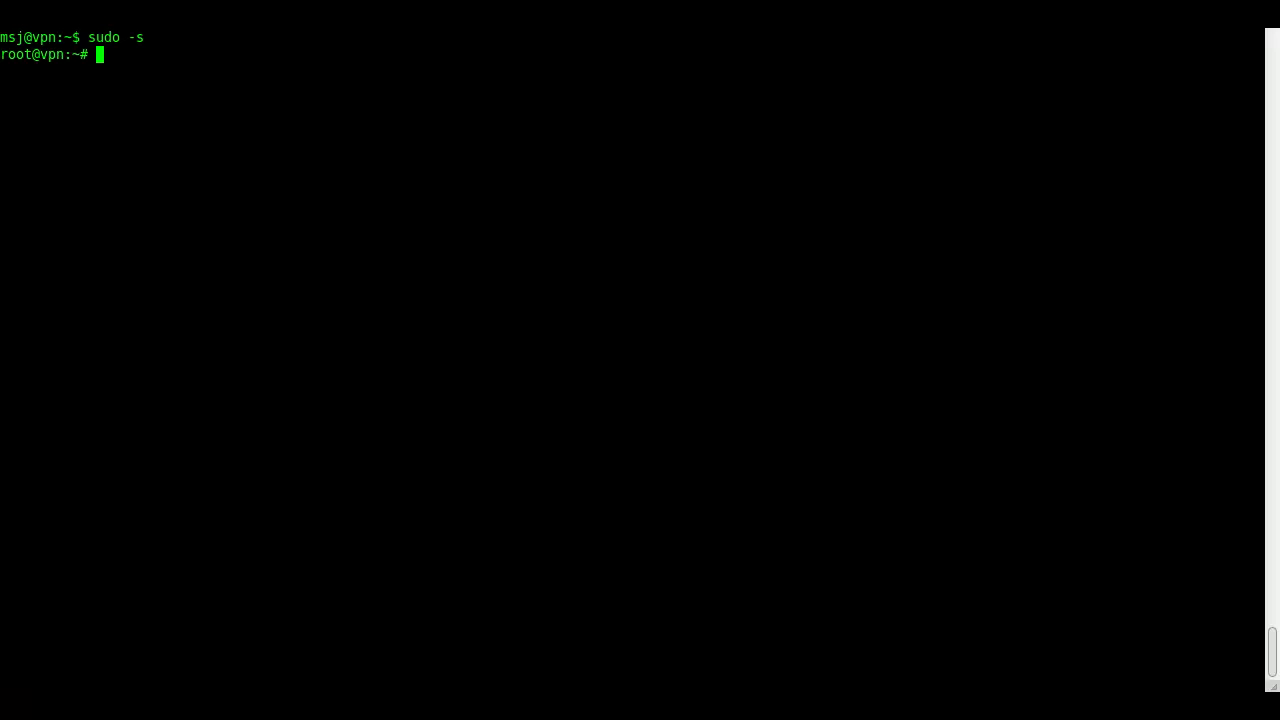
Refresh the Ubuntu package lists with apt-get update as root.
{"action": "type", "text": "apt-g"}
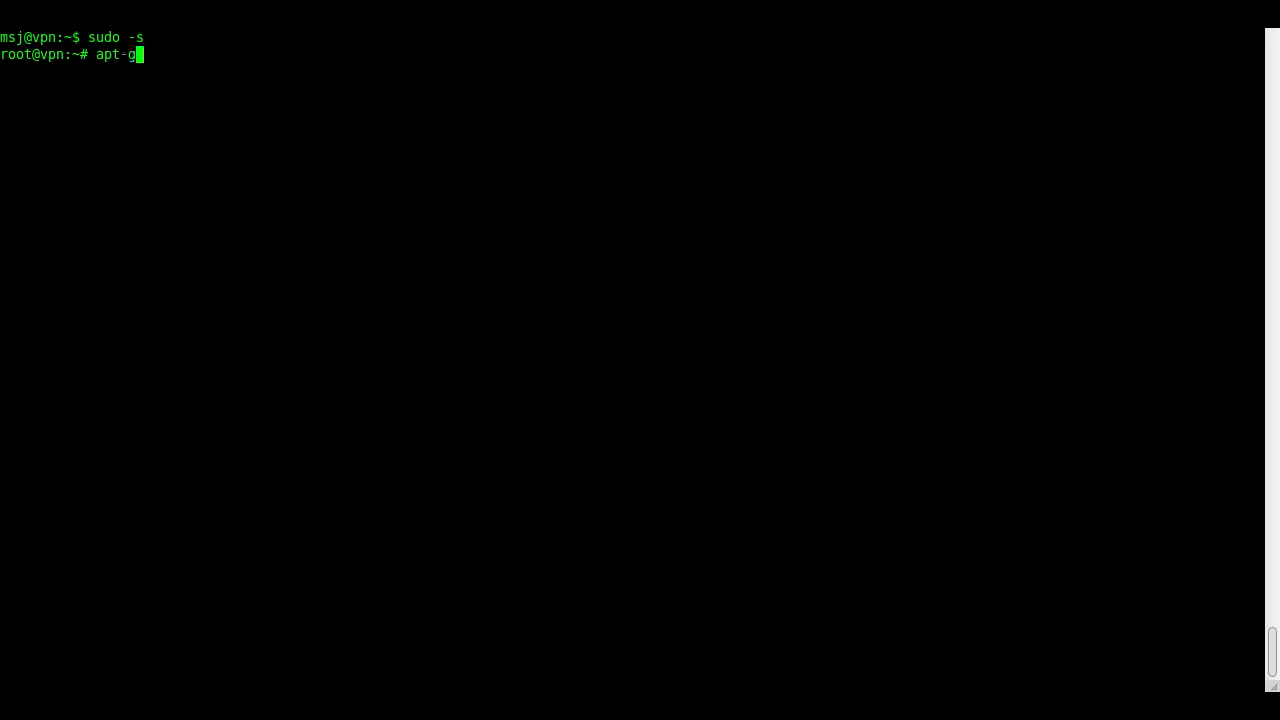
{"action": "type", "text": "et update"}
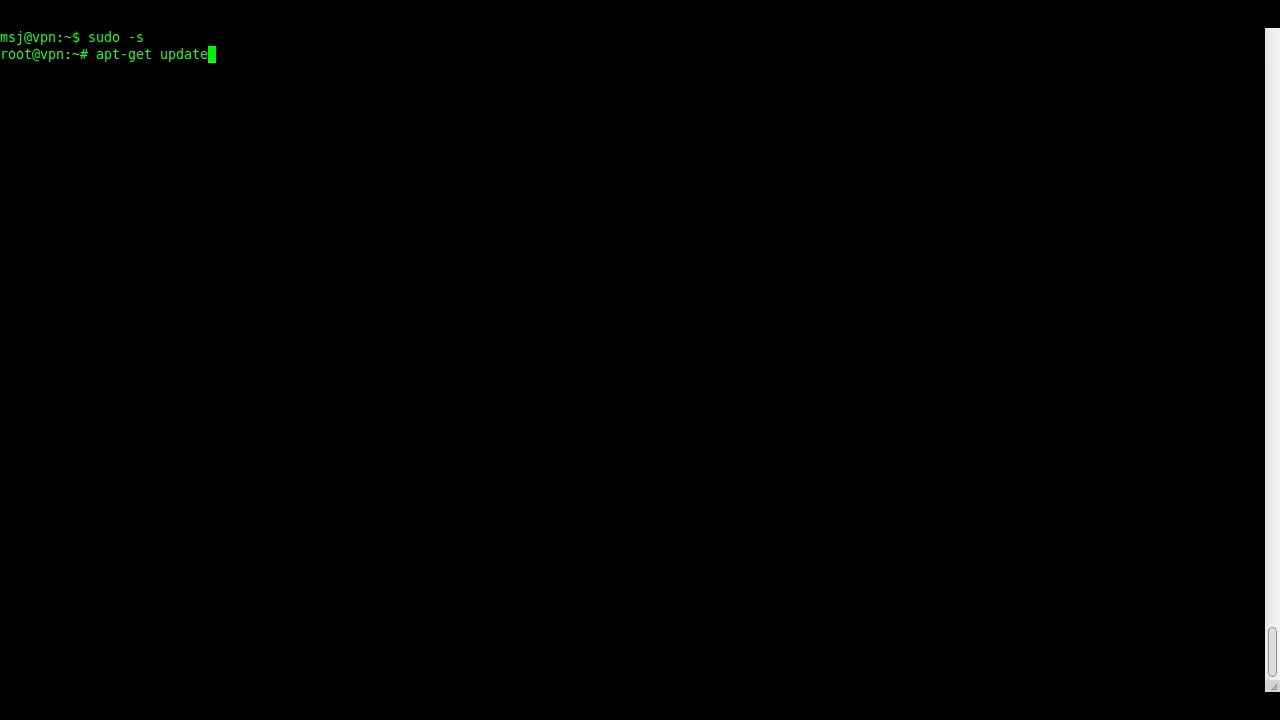
{"action": "key", "text": "Return"}
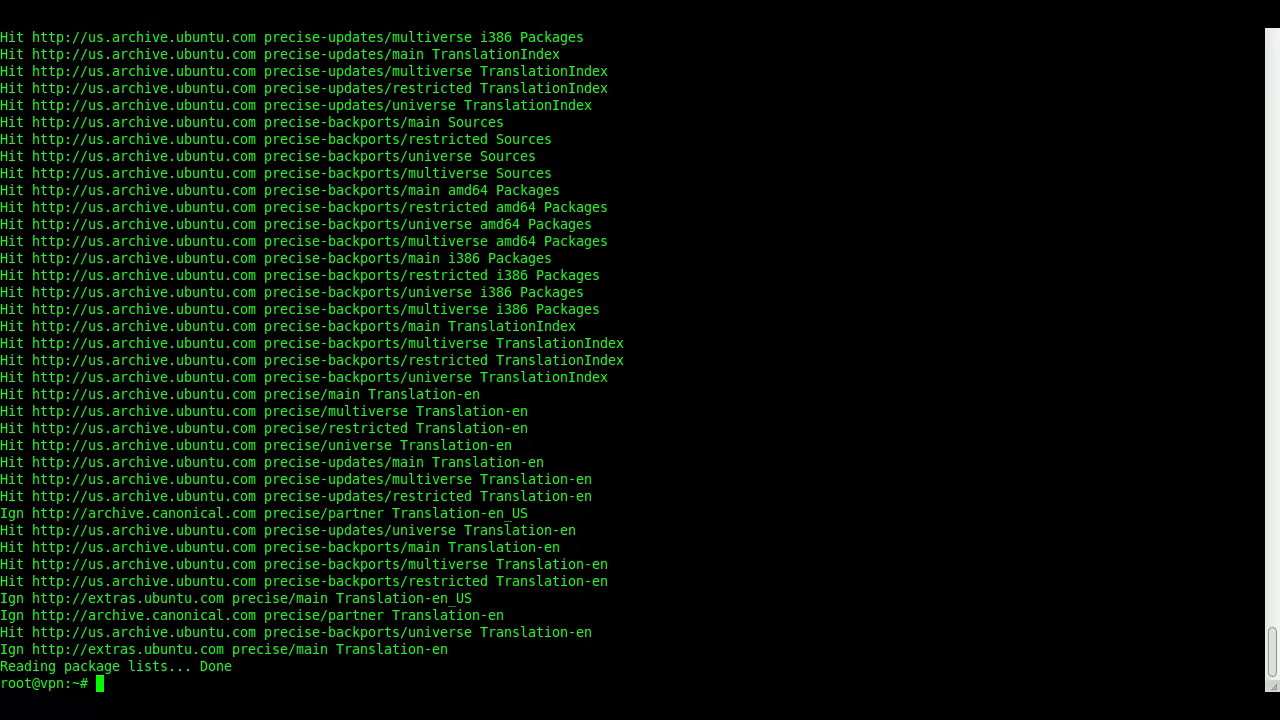
Install the 89 pending package upgrades with apt-get upgrade, answering y.
{"action": "type", "text": "apt-get"}
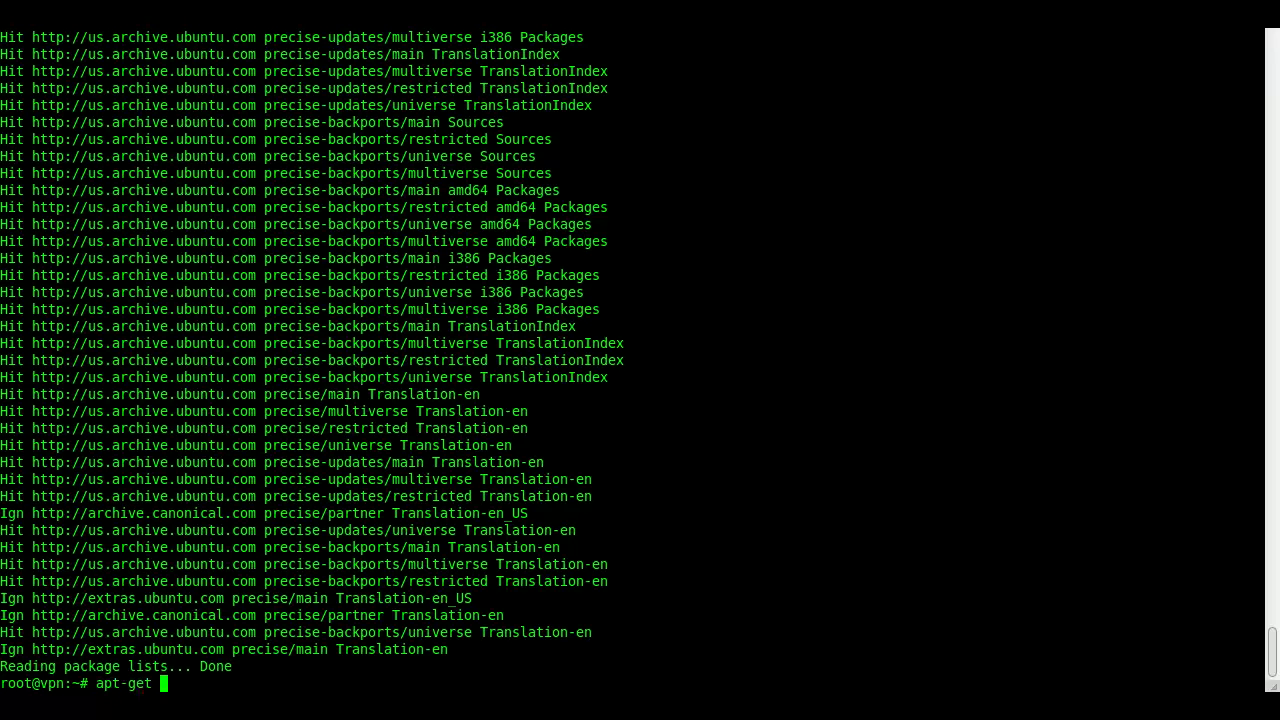
{"action": "type", "text": "upgrade"}
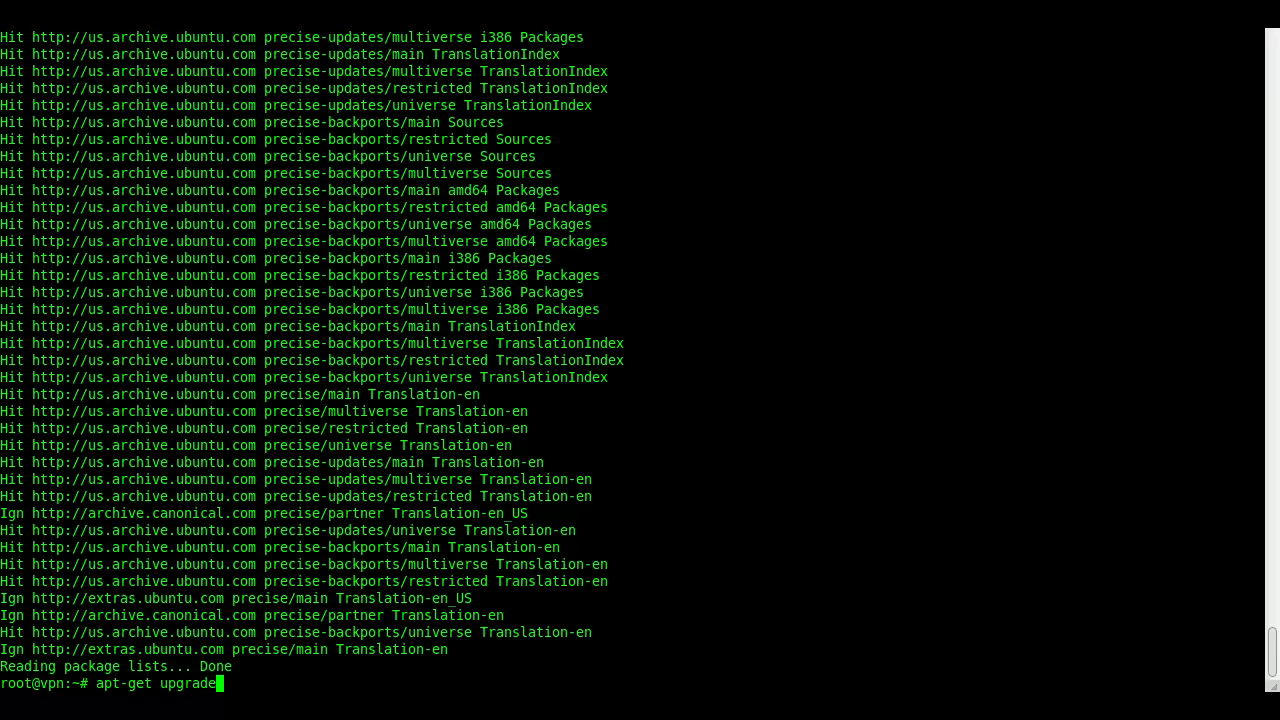
{"action": "key", "text": "Return"}
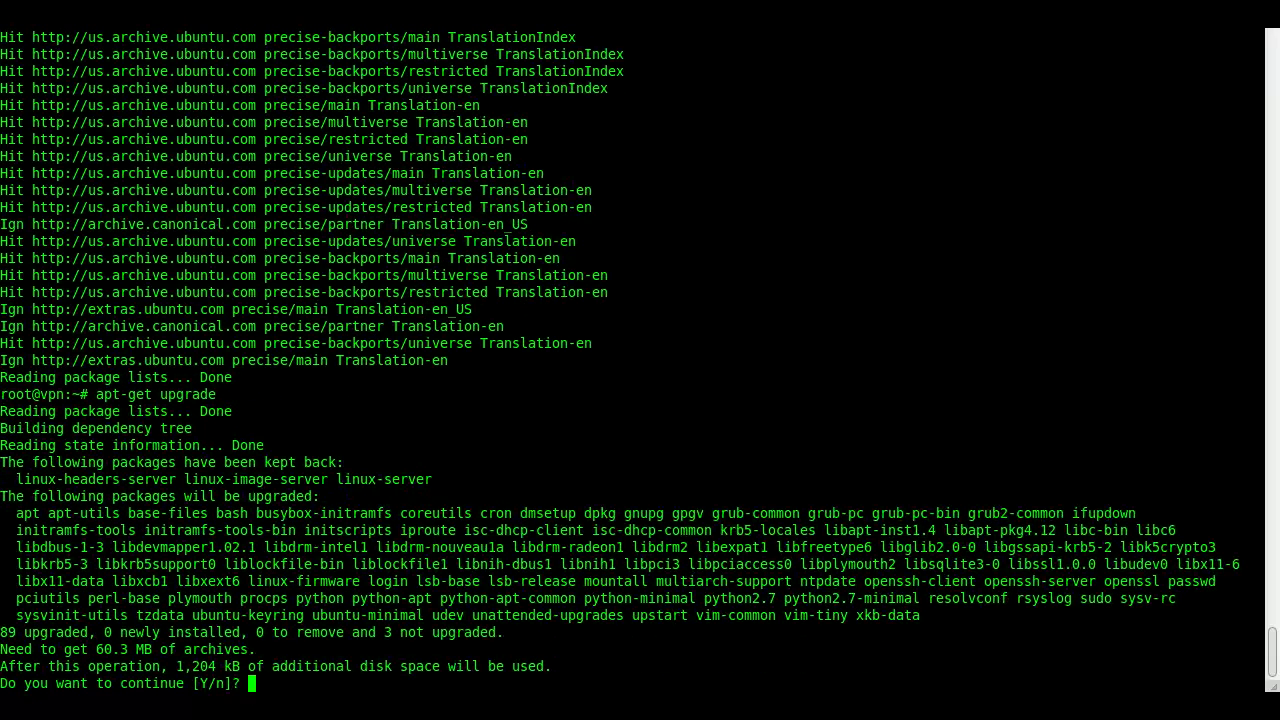
{"action": "type", "text": "y"}
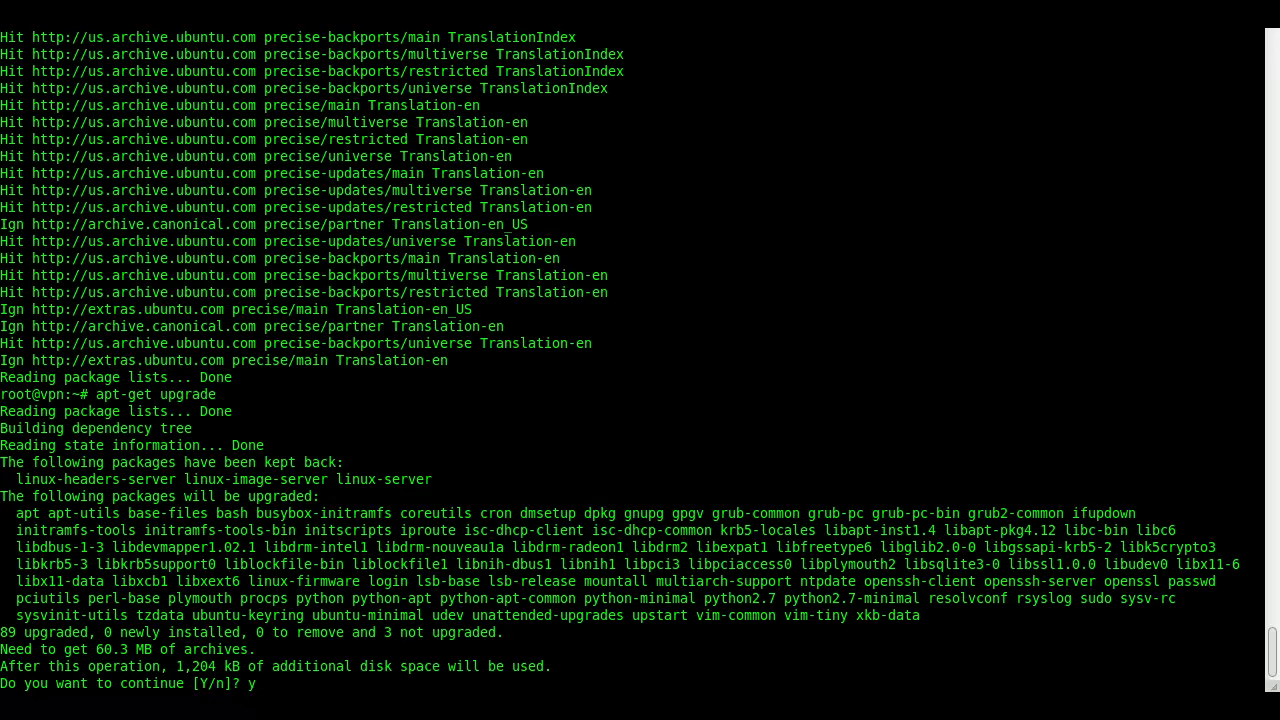
{"action": "key", "text": "Return"}
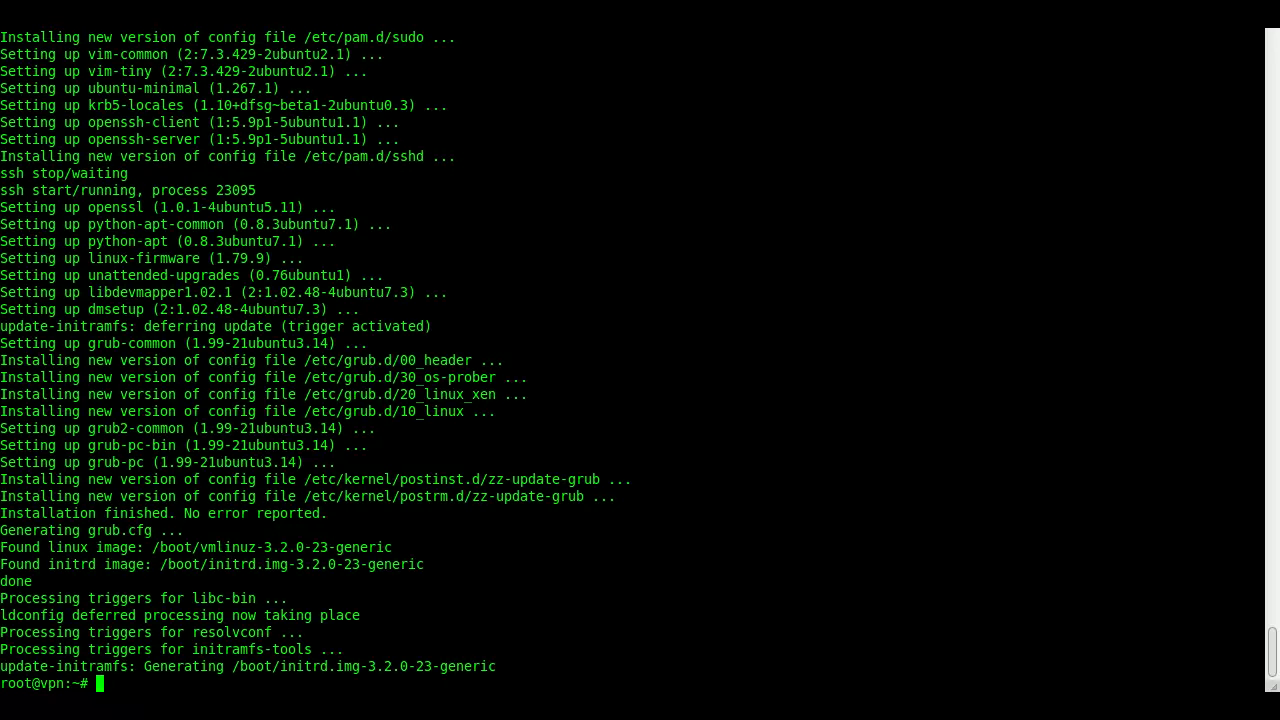
Install the pptpd package and its dependencies, confirming with y.
{"action": "type", "text": "apt-get install"}
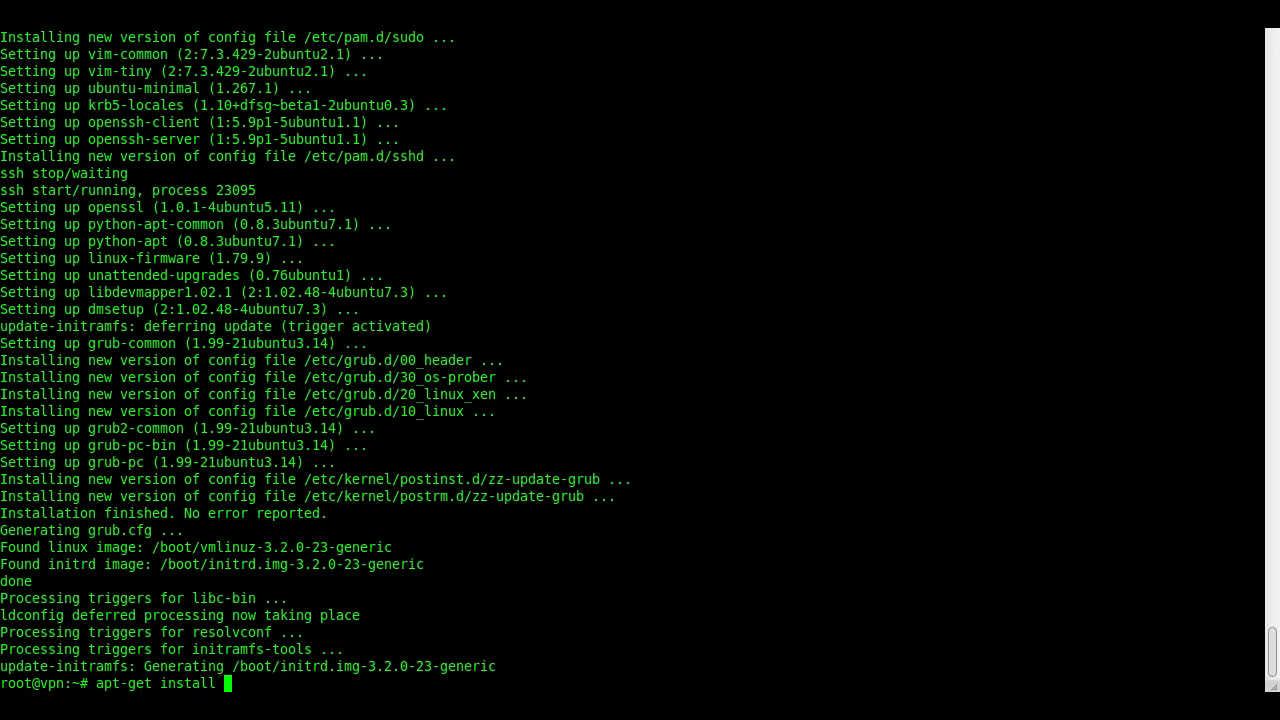
{"action": "type", "text": "pptpd"}
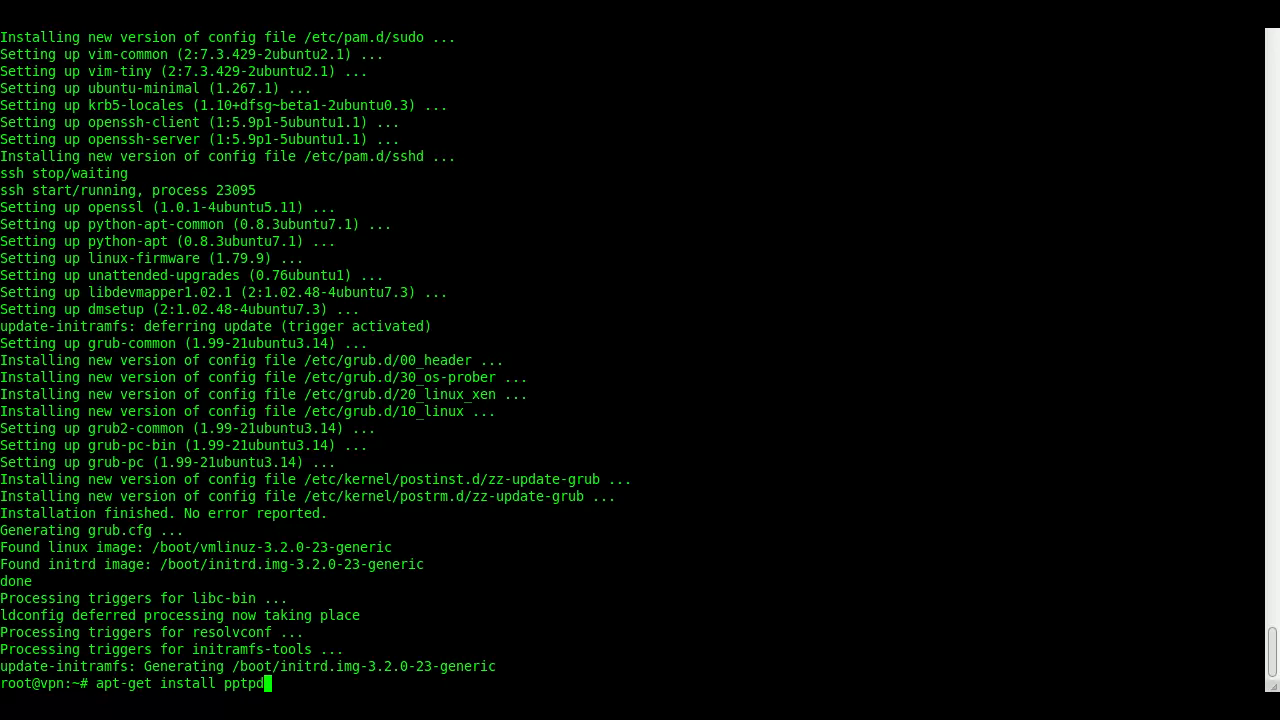
{"action": "key", "text": "Return"}
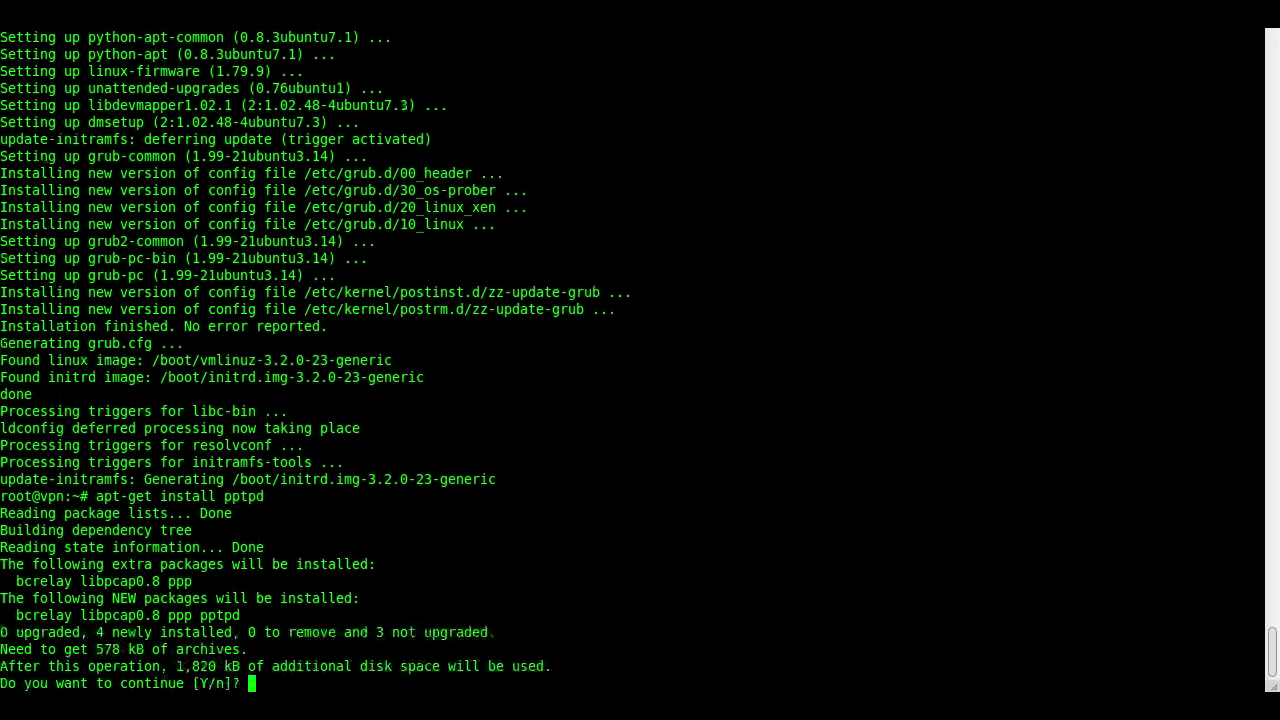
{"action": "type", "text": "y"}
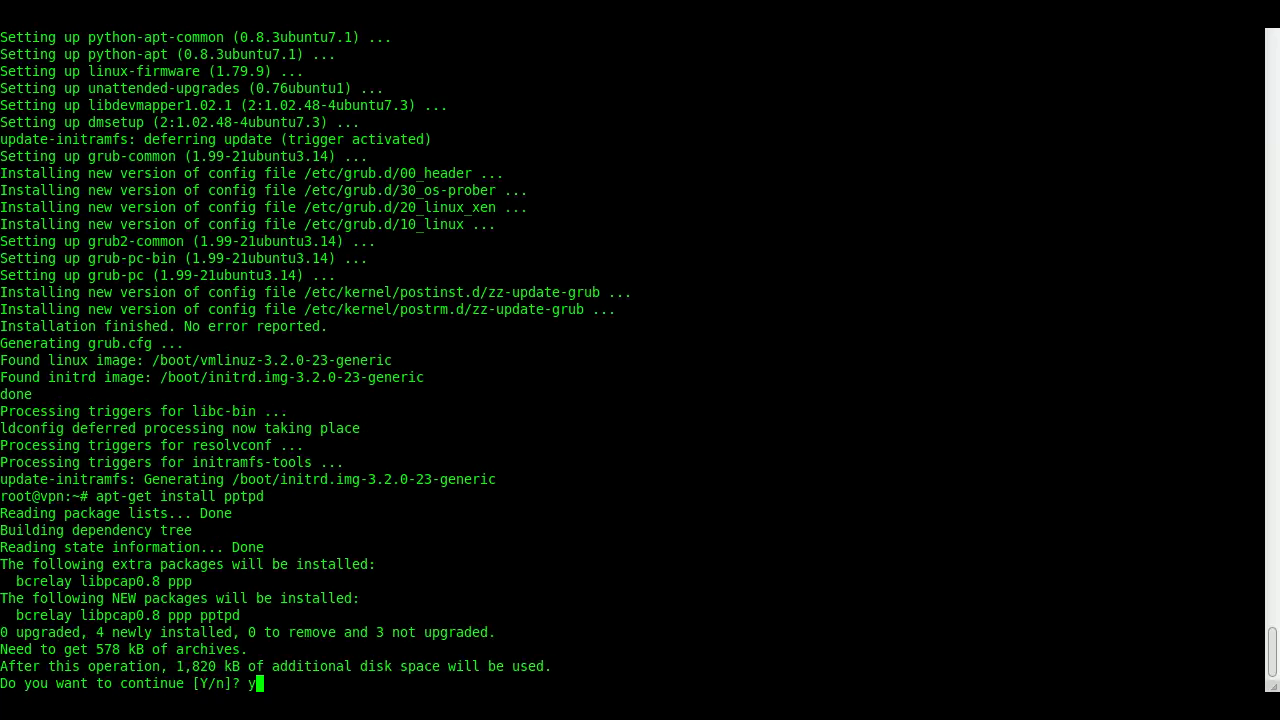
{"action": "key", "text": "Return"}
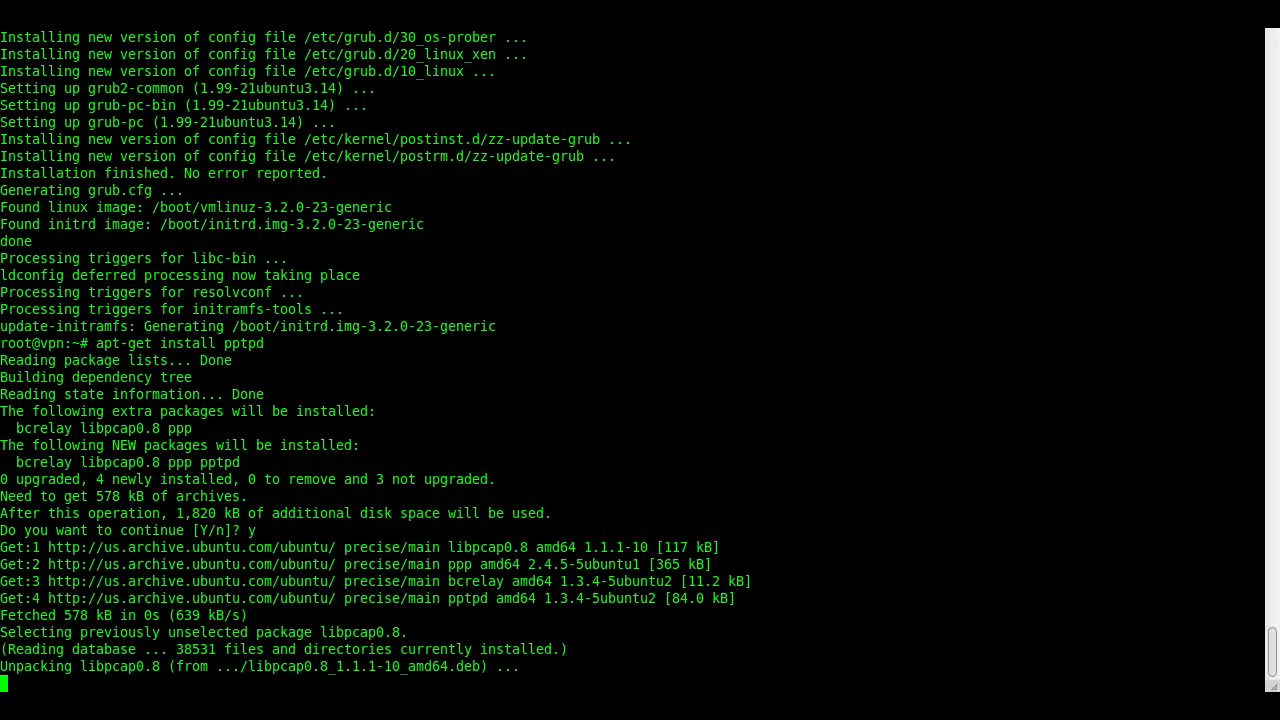
{"action": "scroll", "scroll_direction": "down", "scroll_amount": 3}
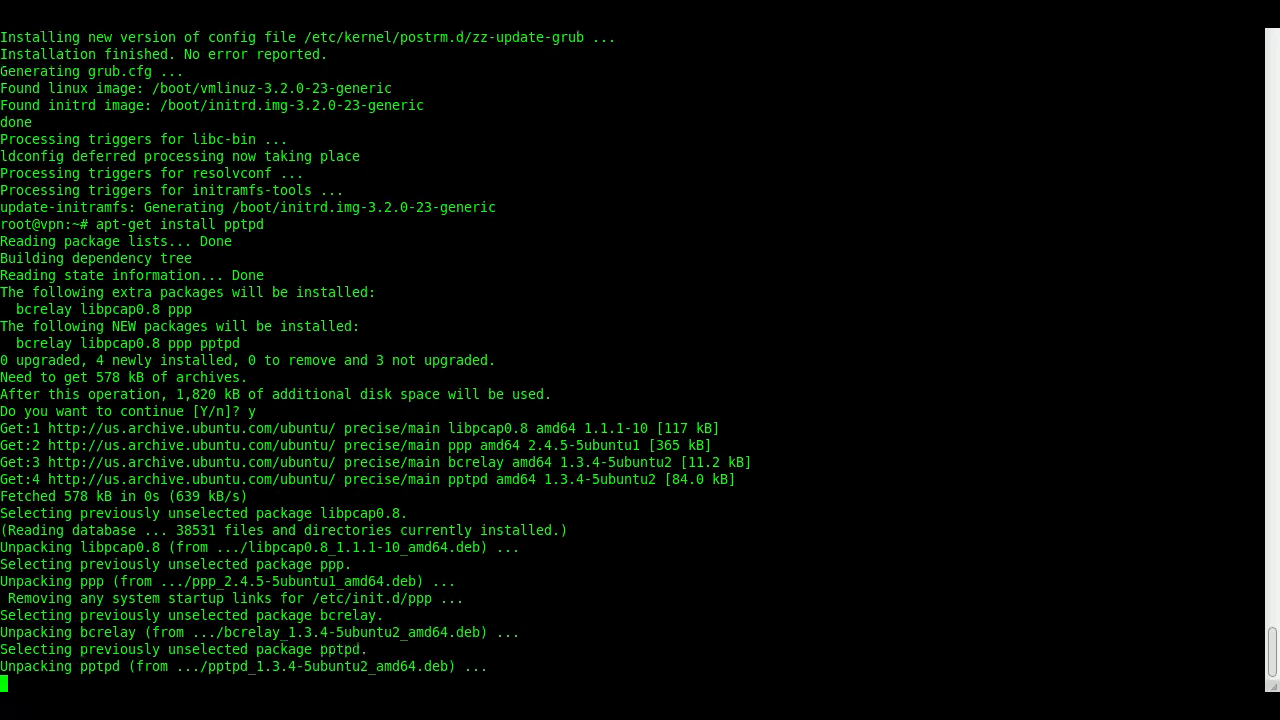
{"action": "scroll", "scroll_direction": "down", "scroll_amount": 3}
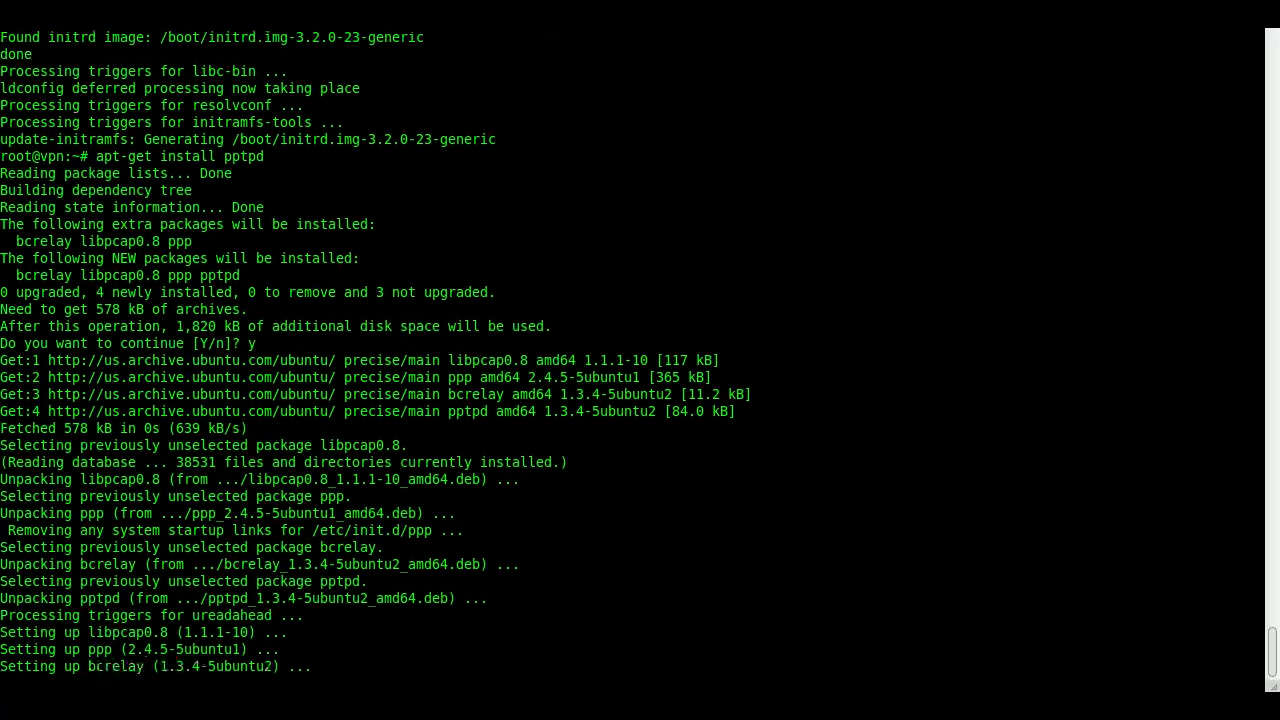
{"action": "scroll", "scroll_direction": "down", "scroll_amount": 3}
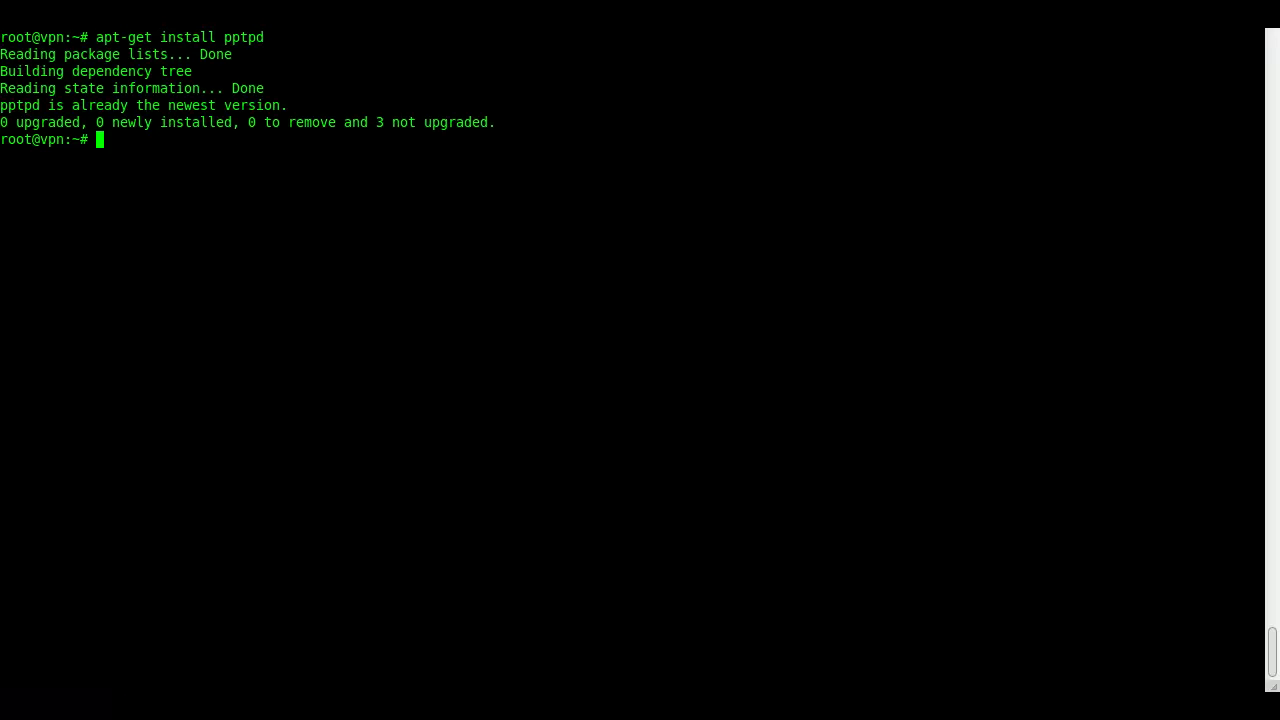
Open /etc/pptpd.conf in nano.
{"action": "type", "text": "nano"}
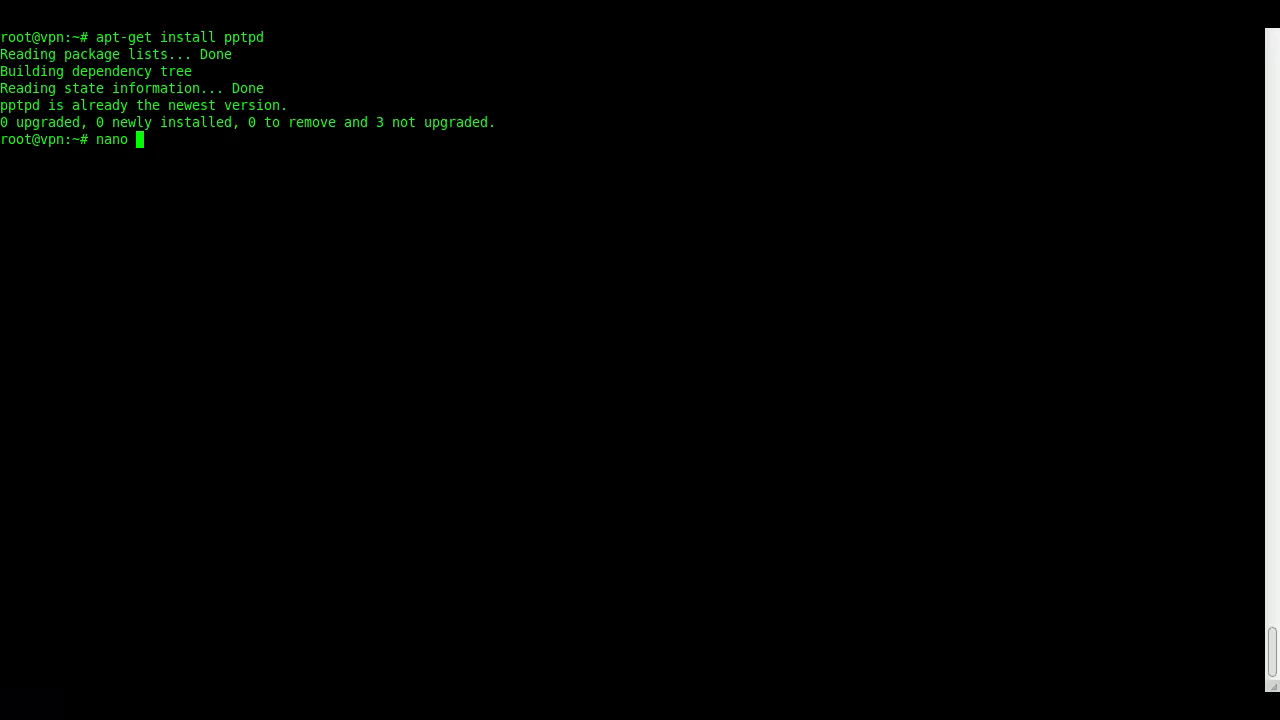
{"action": "type", "text": "/etc/"}
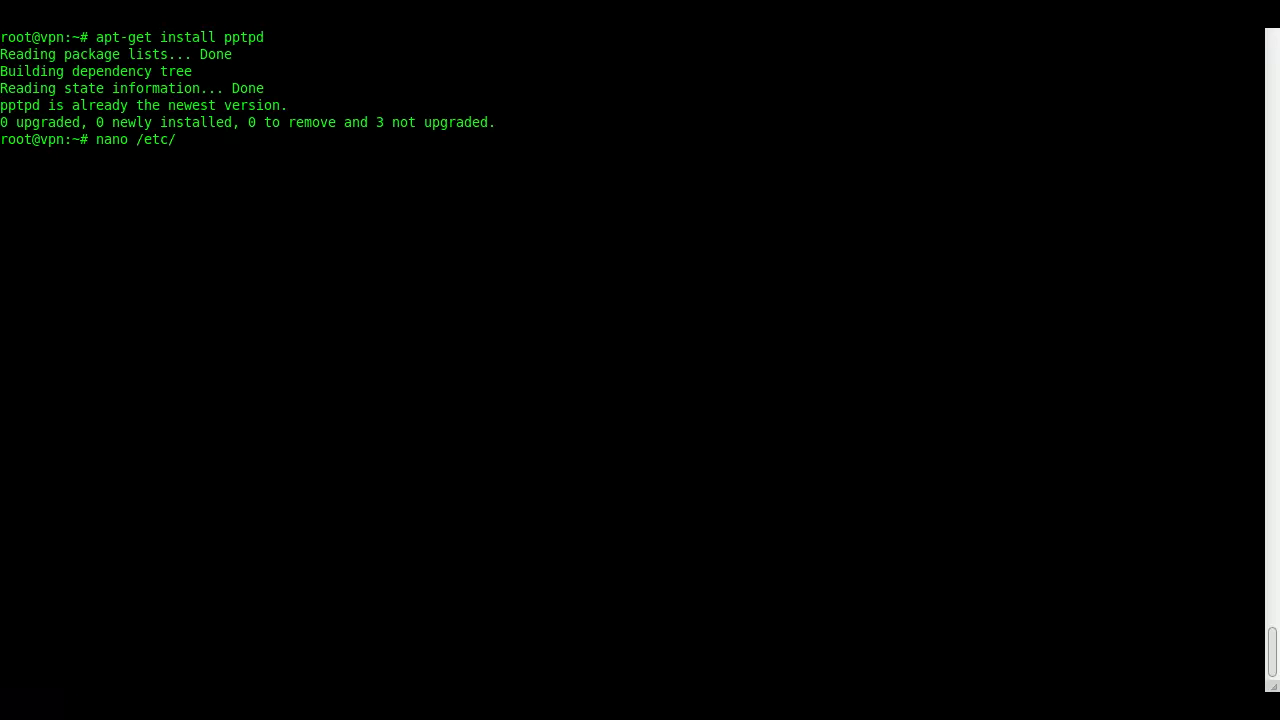
{"action": "type", "text": "pptpd.conf"}
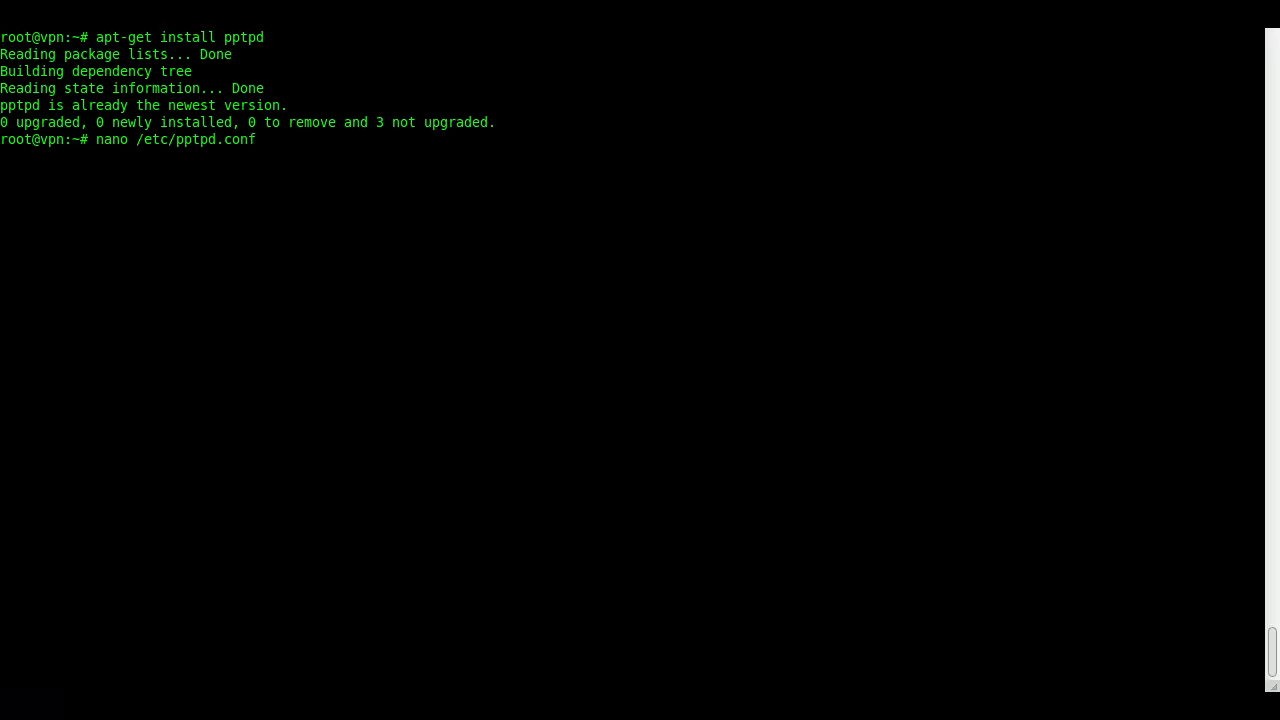
{"action": "key", "text": "Return"}
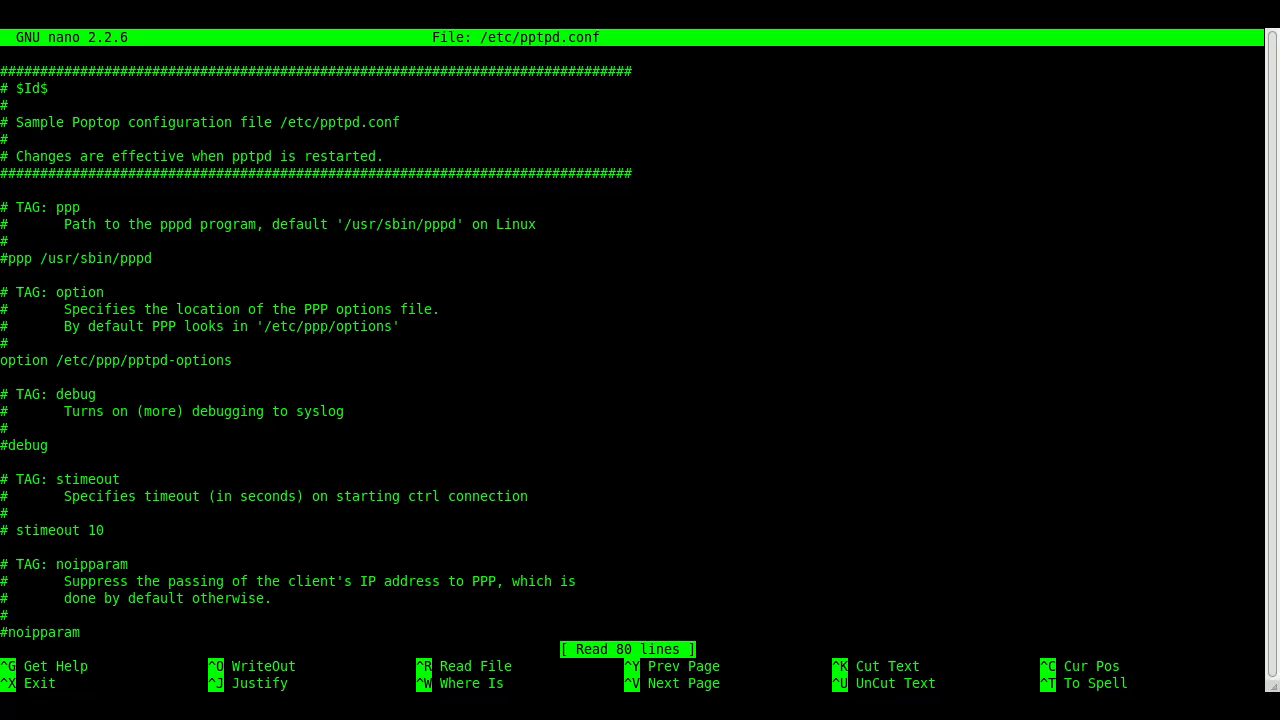
Set localip 192.168.250.1 and remoteip 192.168.250.200-225 in pptpd.conf and save.
{"action": "scroll", "scroll_direction": "down", "scroll_amount": 3}
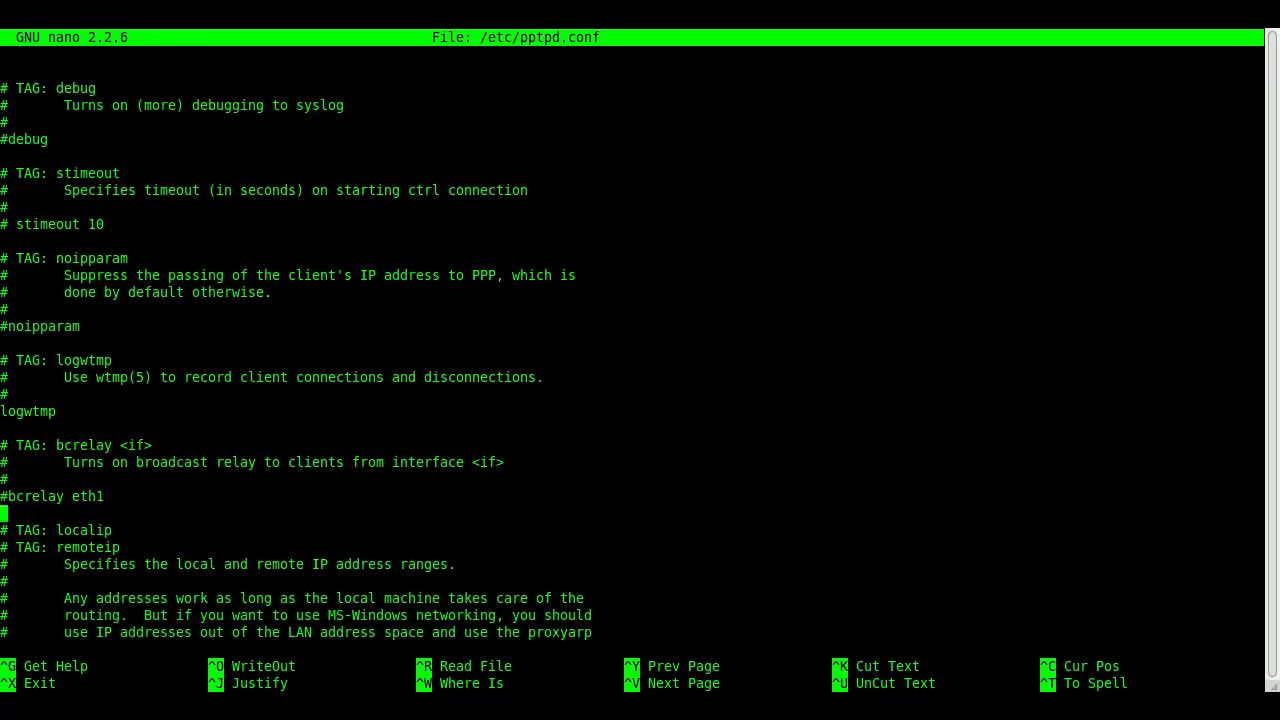
{"action": "scroll", "scroll_direction": "down", "scroll_amount": 3}
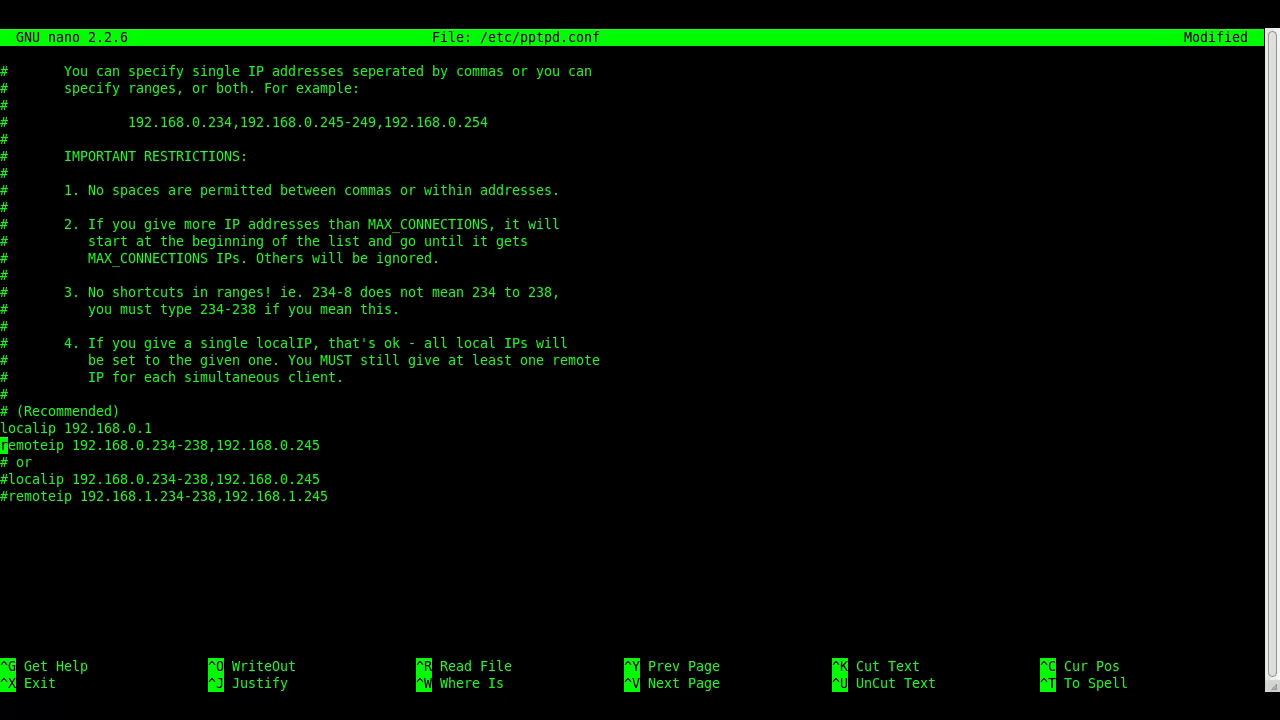
{"action": "mouse_move", "coordinate": [132, 428]}
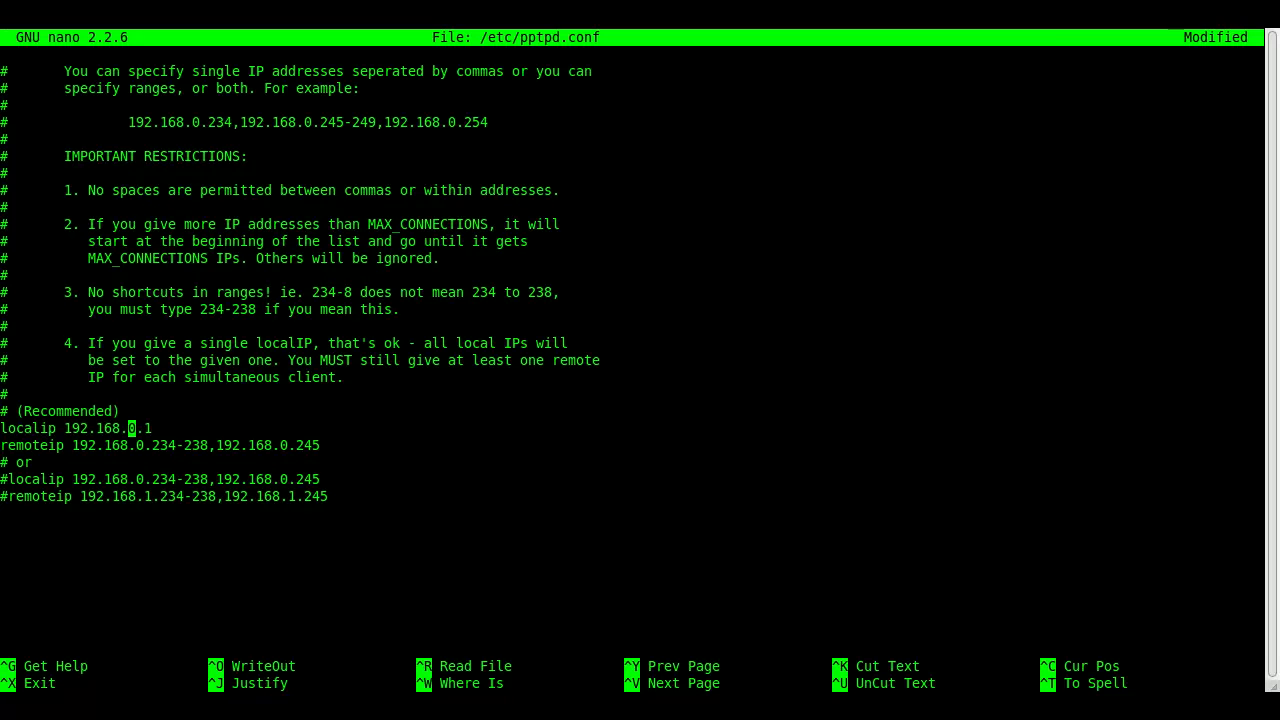
{"action": "type", "text": "25"}
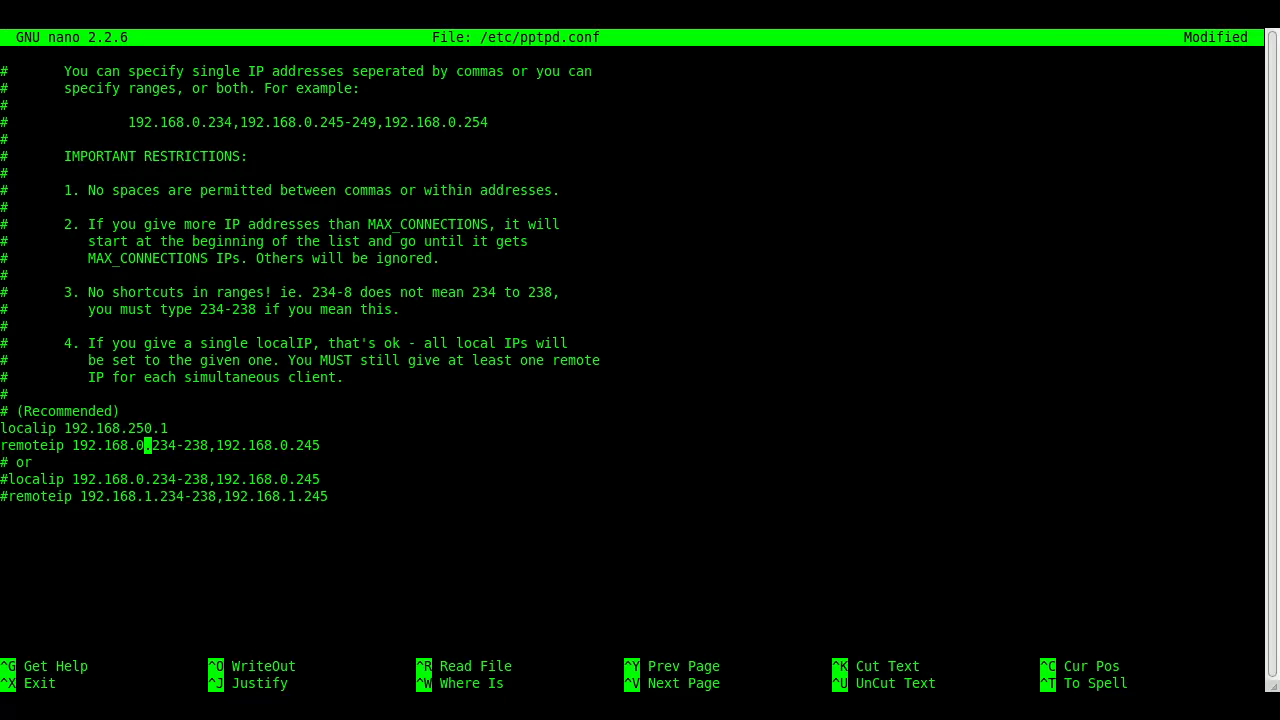
{"action": "type", "text": "25"}
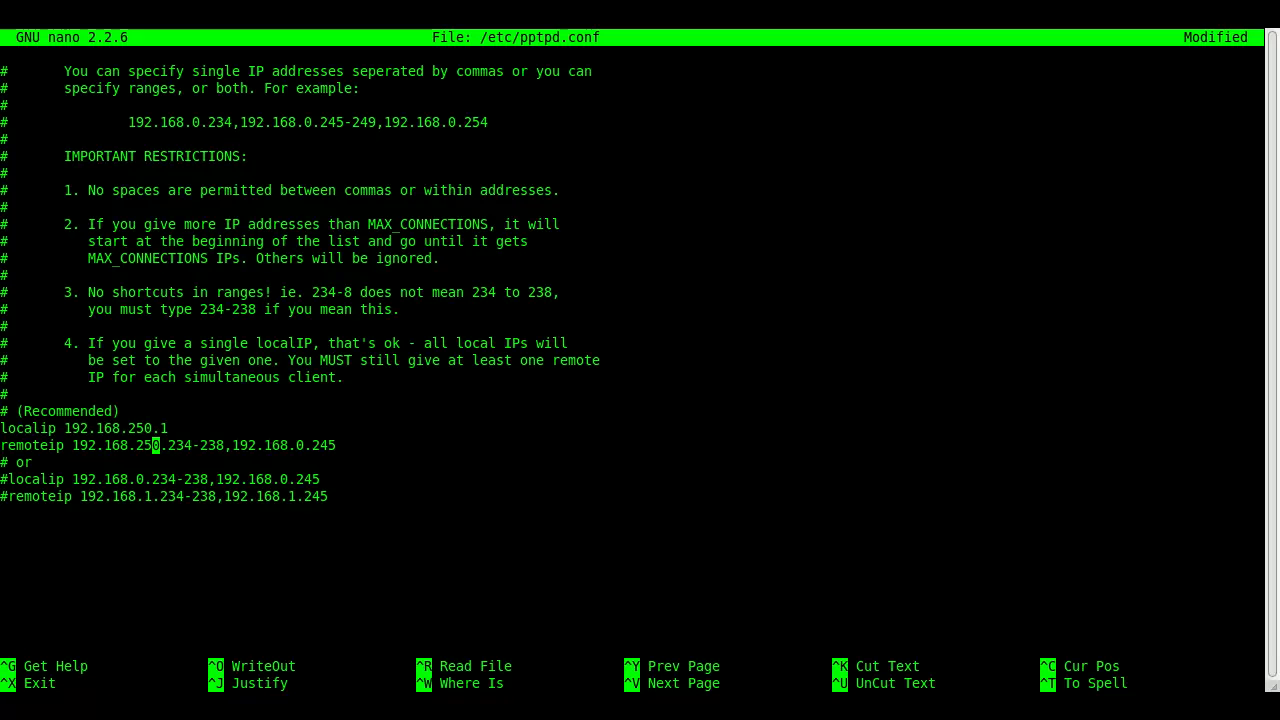
{"action": "key", "text": "Right"}
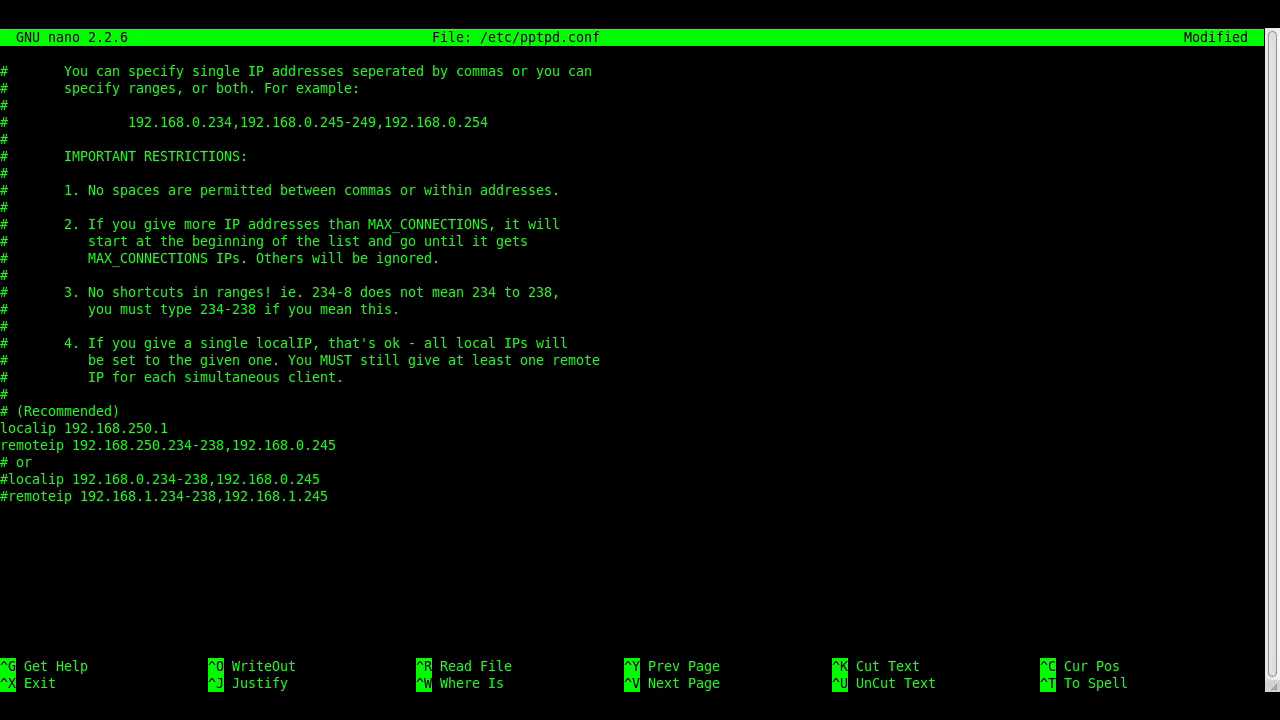
{"action": "type", "text": "200"}
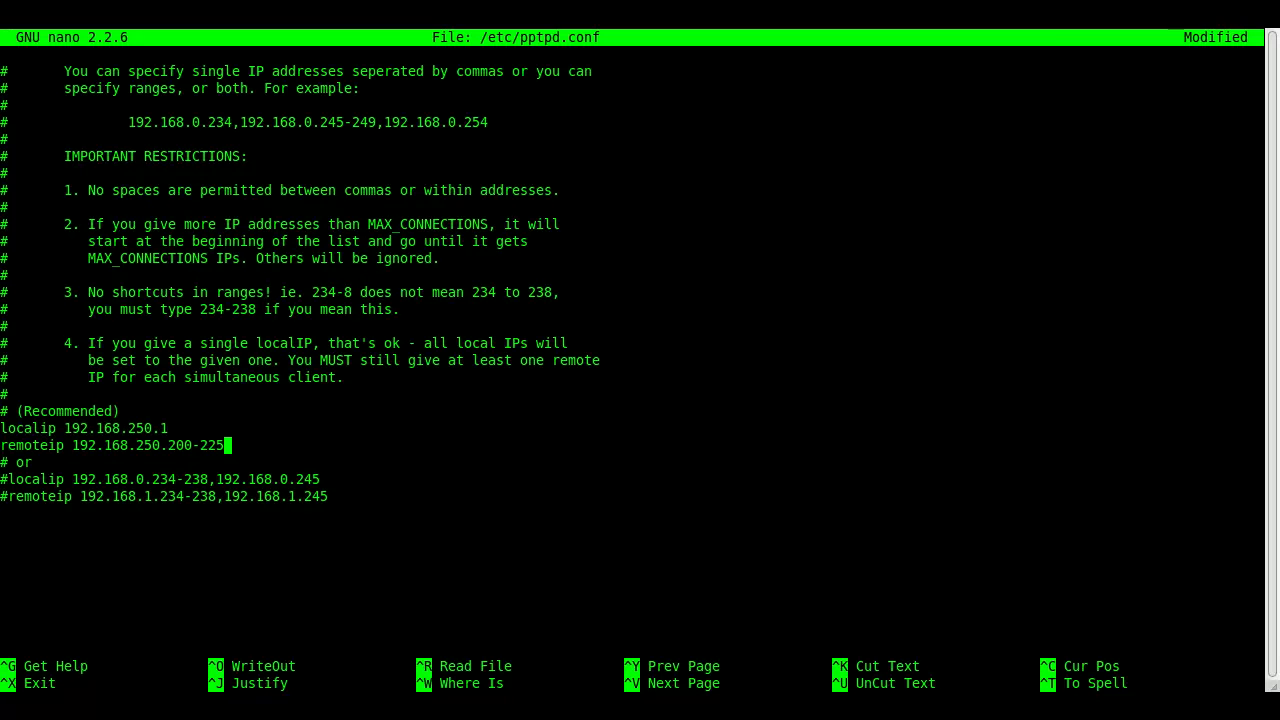
{"action": "key", "text": "ctrl+o"}
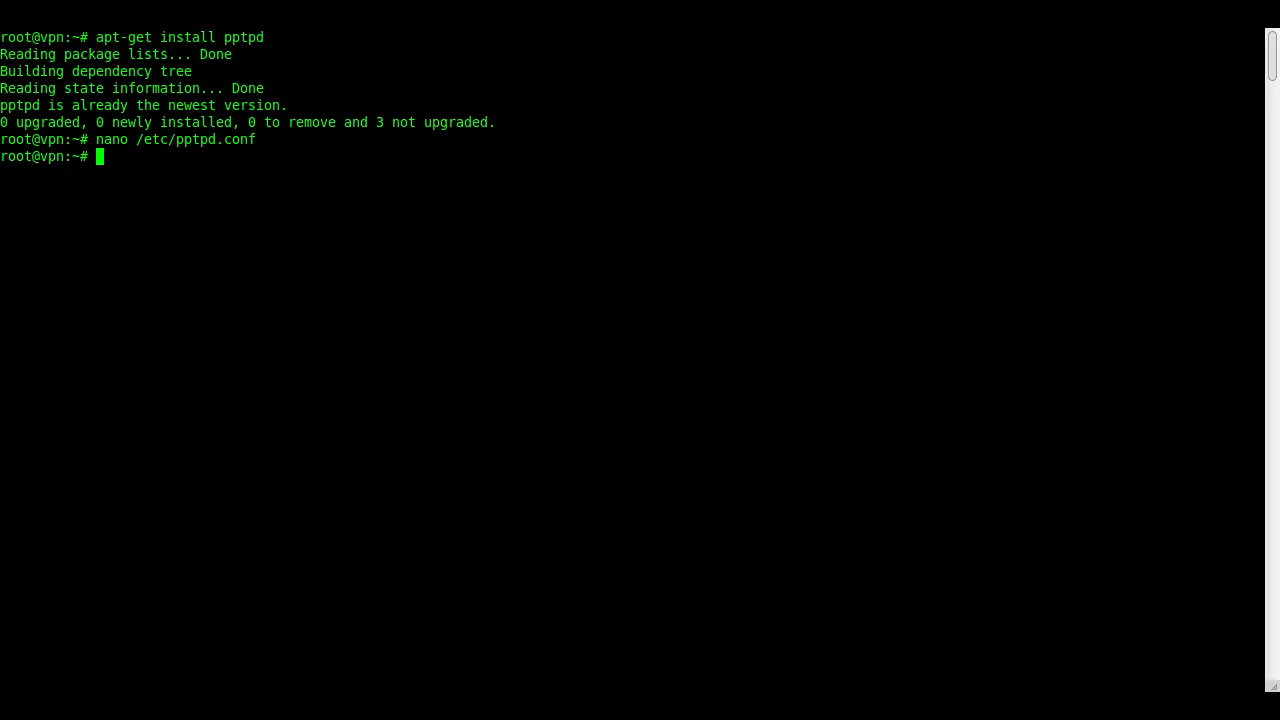
Open /etc/ppp/pptpd-options in nano.
{"action": "type", "text": "nano /et"}
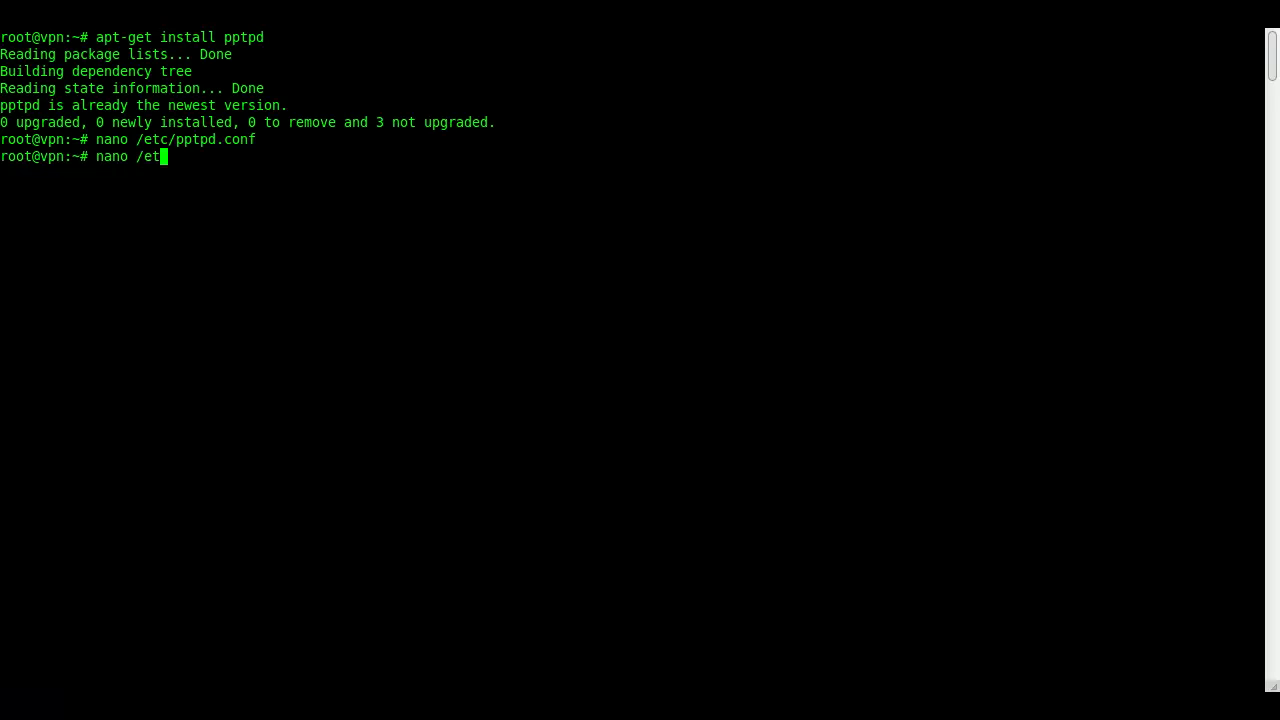
{"action": "type", "text": "c/ppp"}
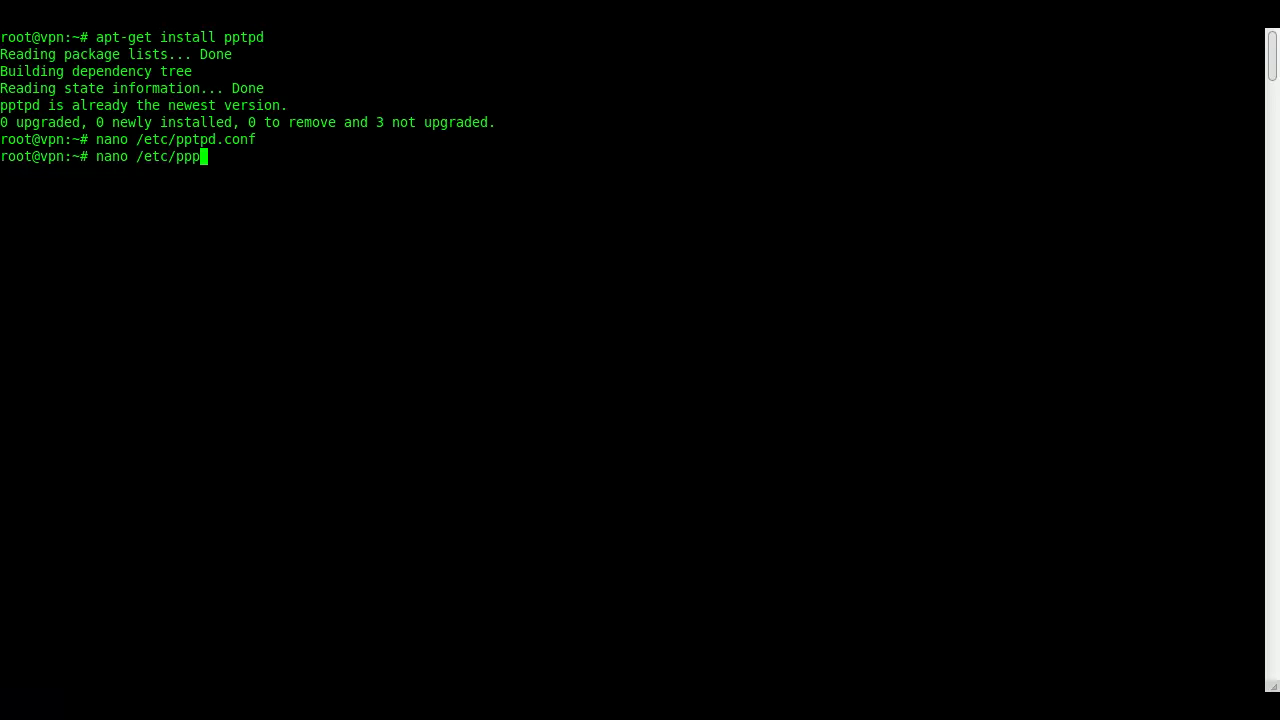
{"action": "type", "text": "/ppt"}
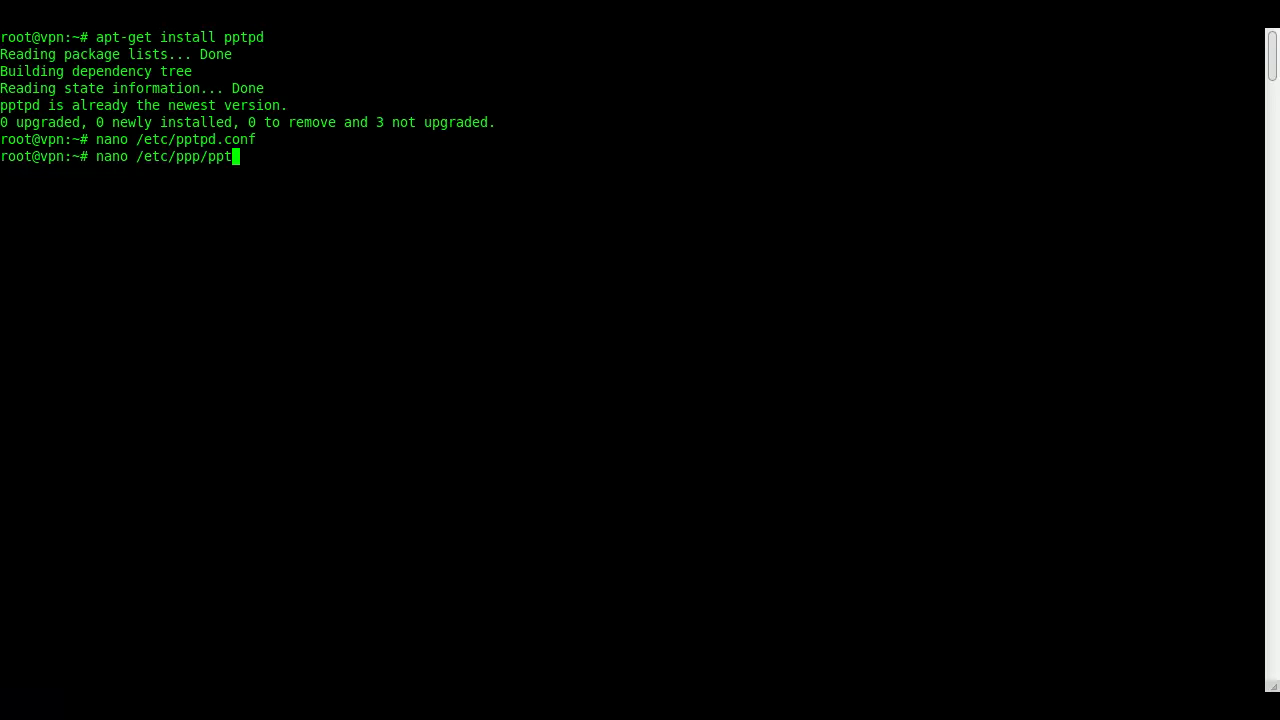
{"action": "type", "text": "d-options"}
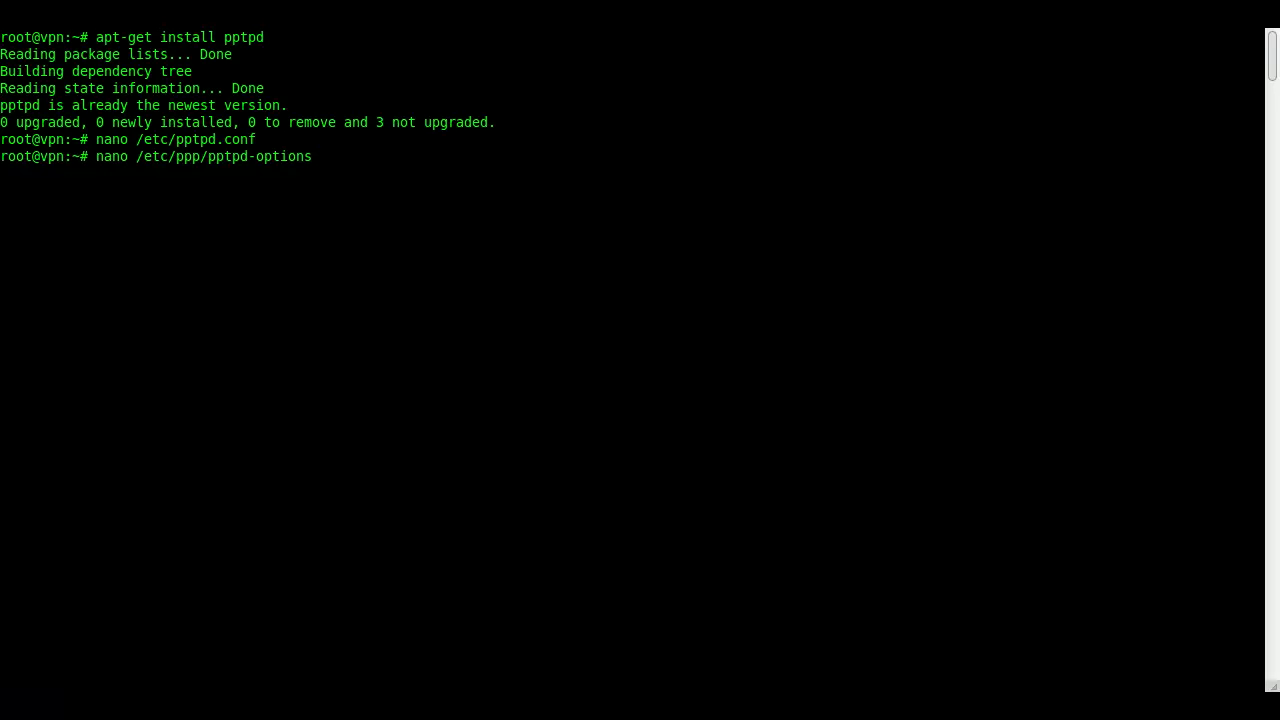
{"action": "key", "text": "Return"}
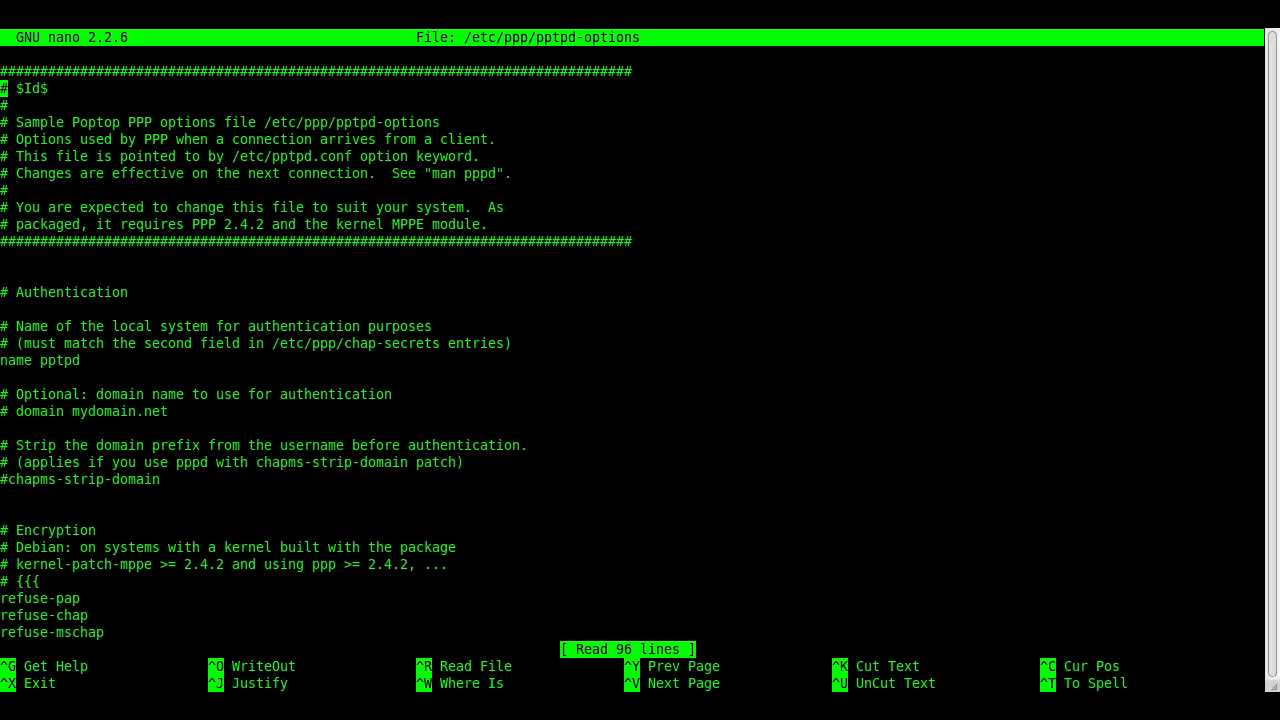
Change the two ms-dns entries to 192.168.0.4 and 8.8.8.8 and save.
{"action": "scroll", "scroll_direction": "down", "scroll_amount": 3}
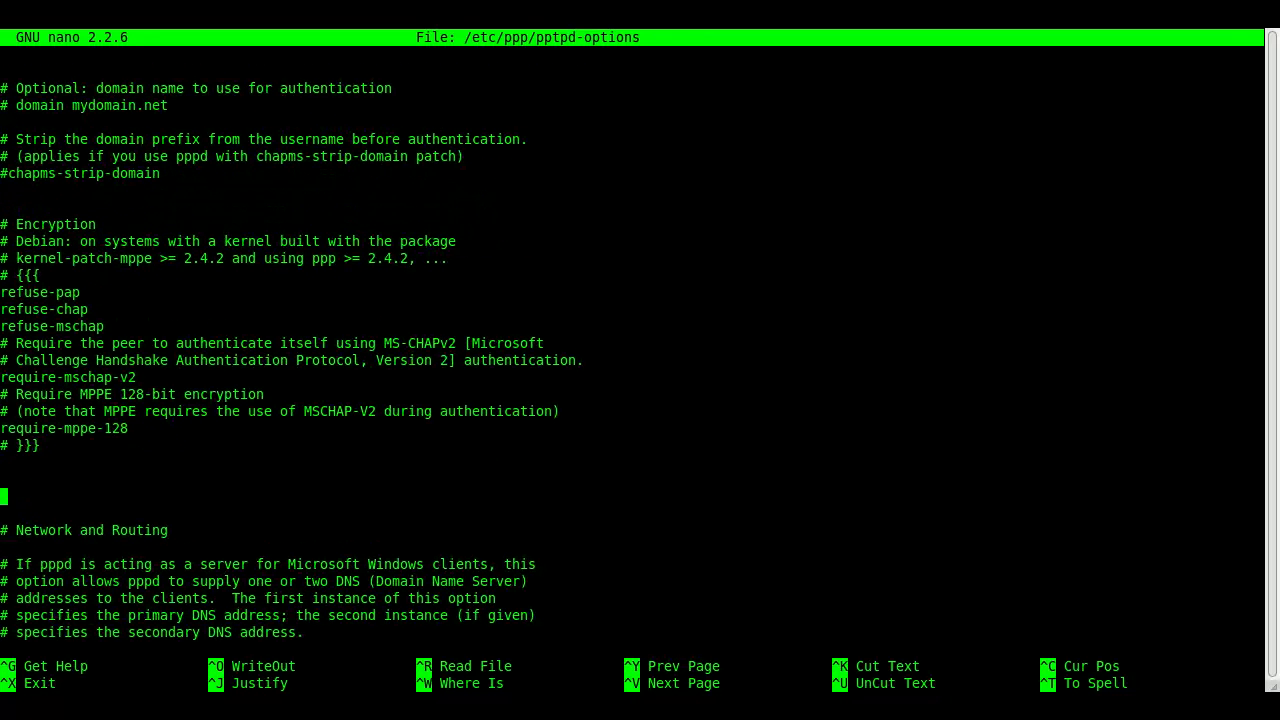
{"action": "scroll", "scroll_direction": "down", "scroll_amount": 3}
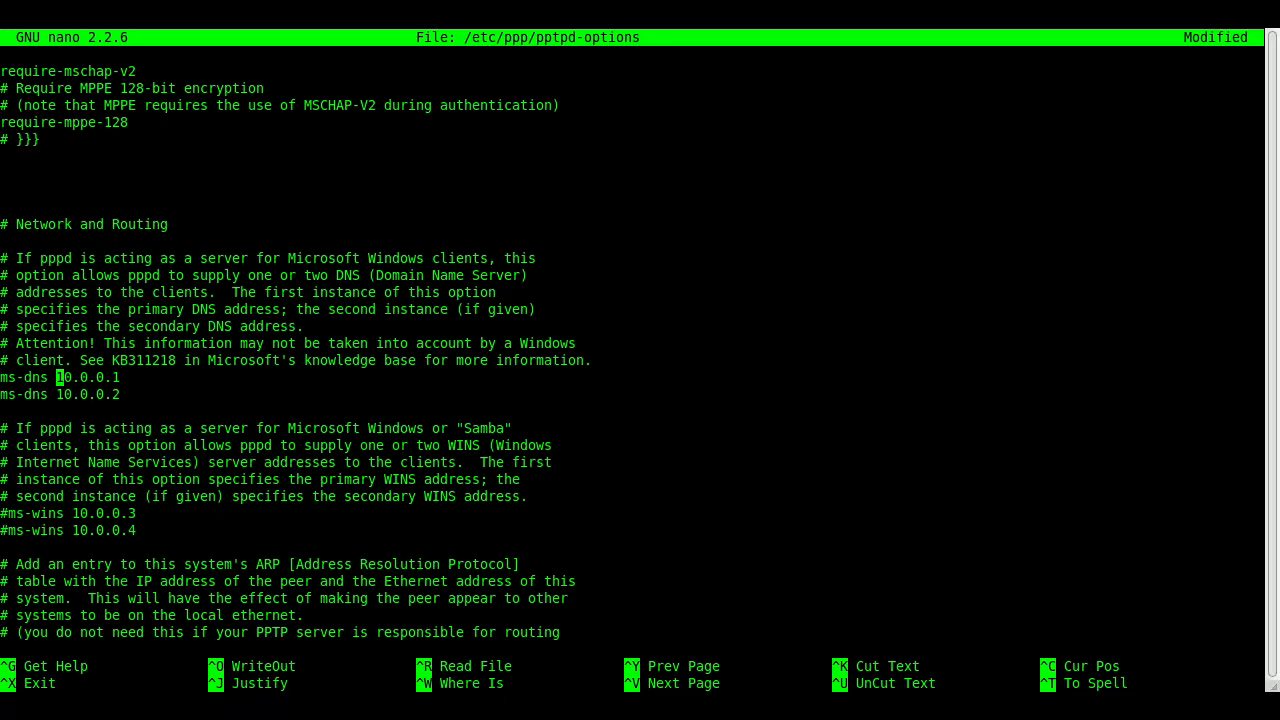
{"action": "type", "text": "192.168"}
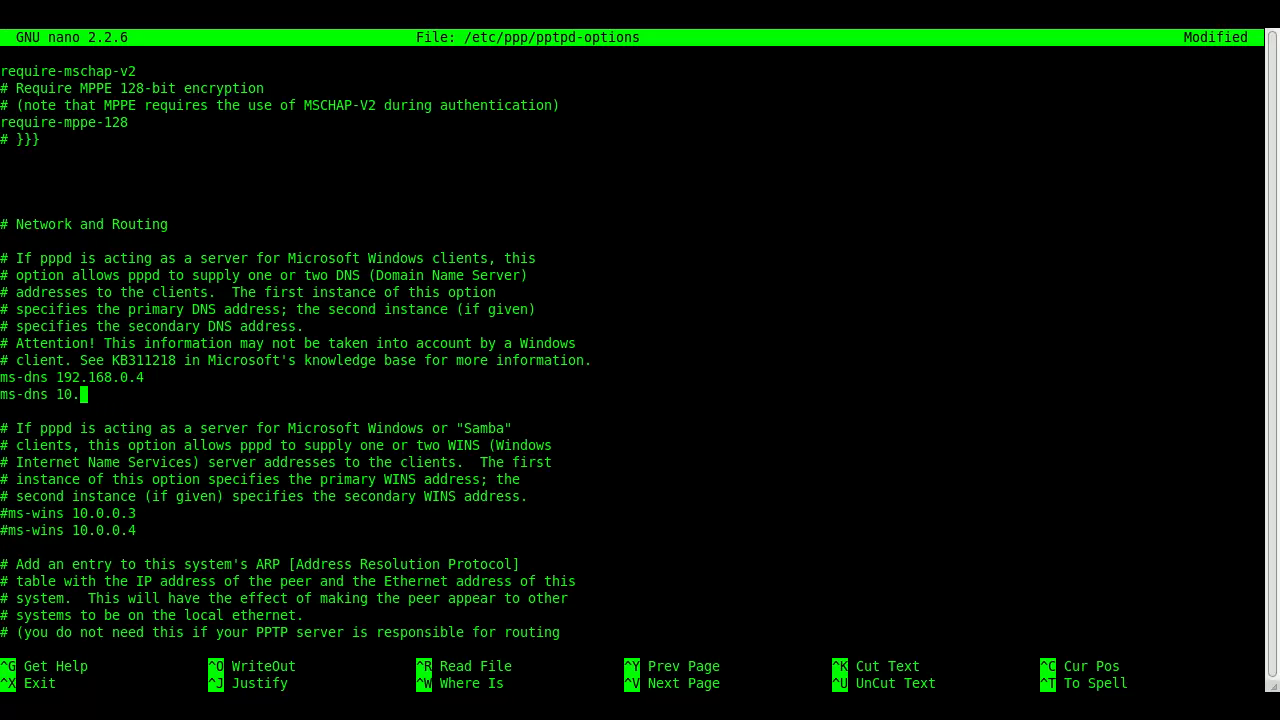
{"action": "key", "text": "BackSpace"}
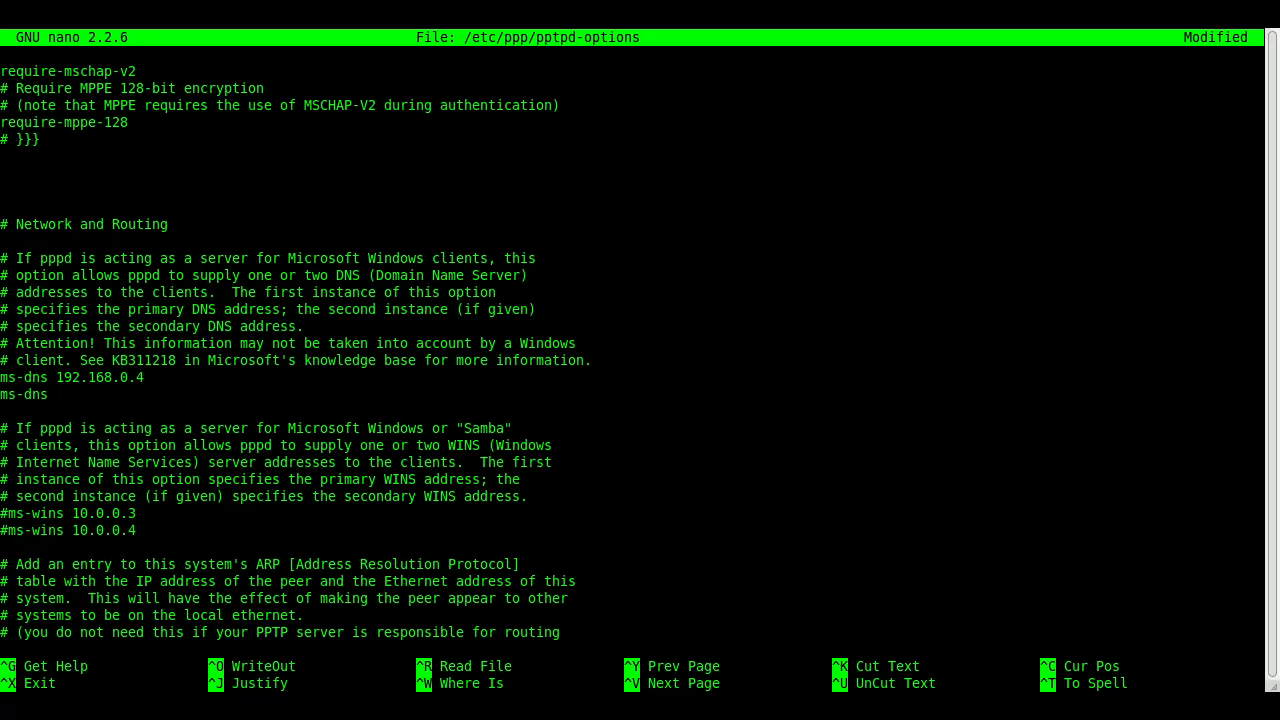
{"action": "type", "text": "8.8.8."}
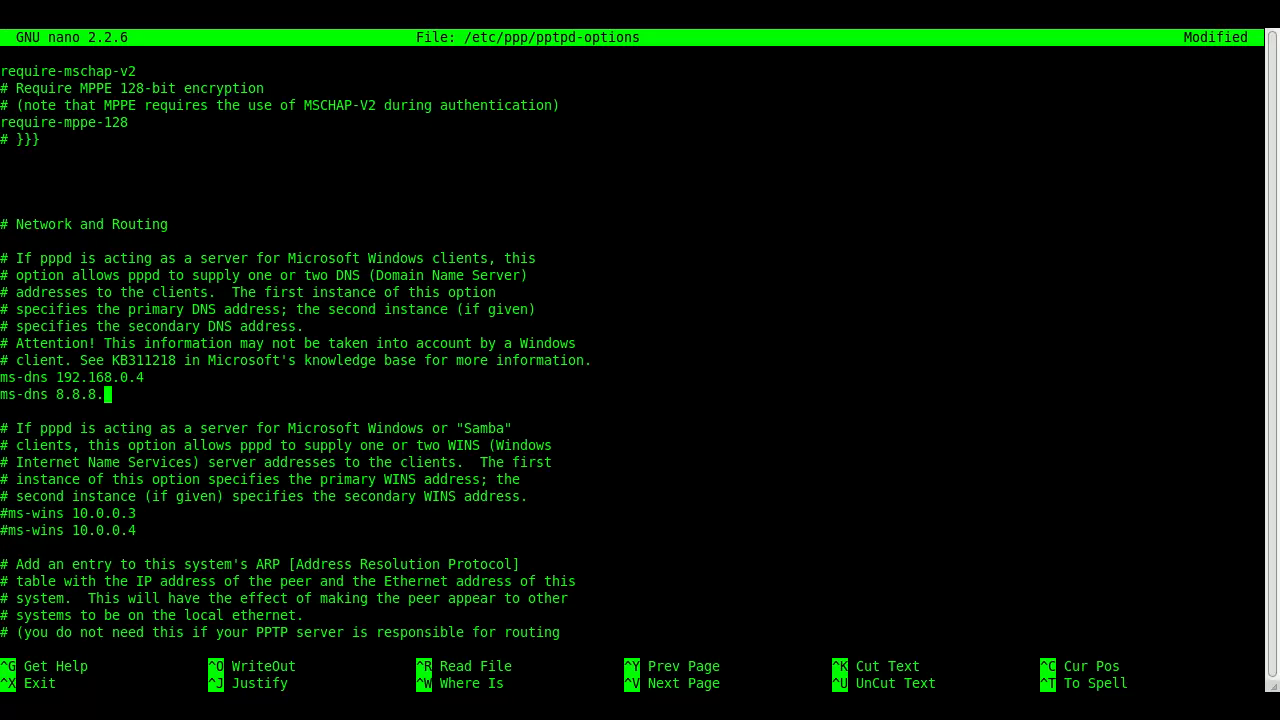
{"action": "type", "text": "8"}
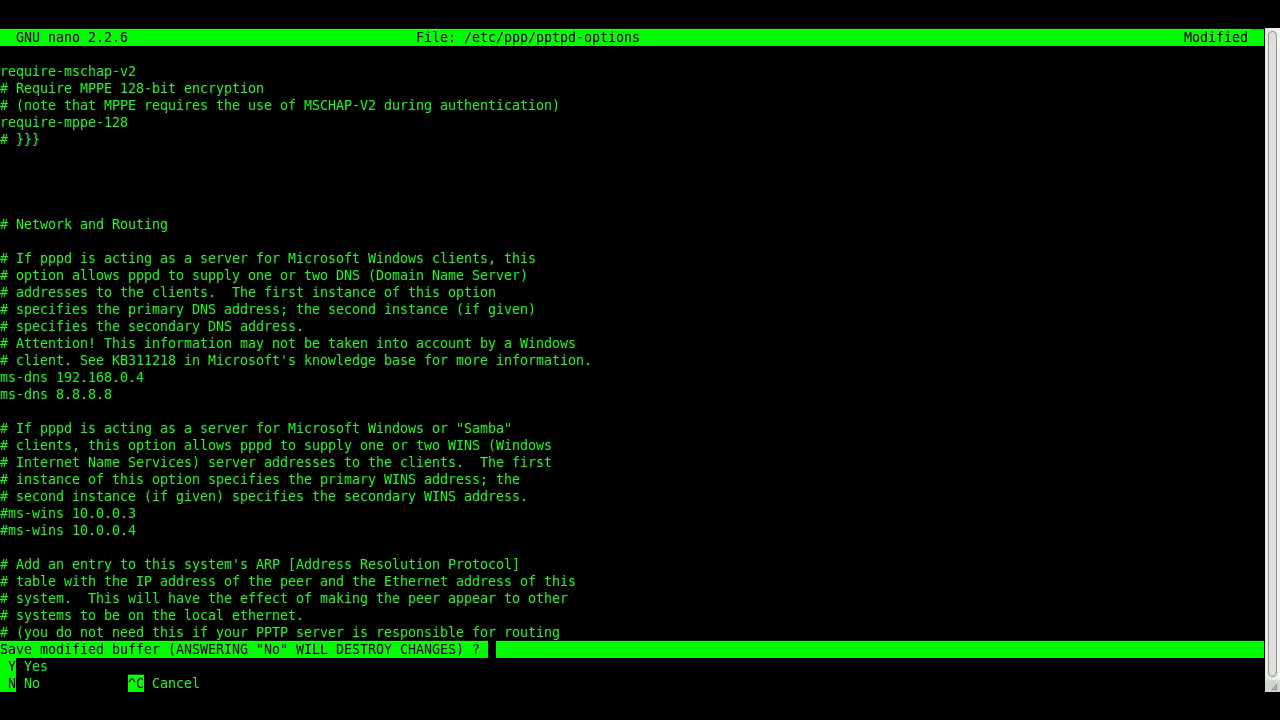
{"action": "key", "text": "y"}
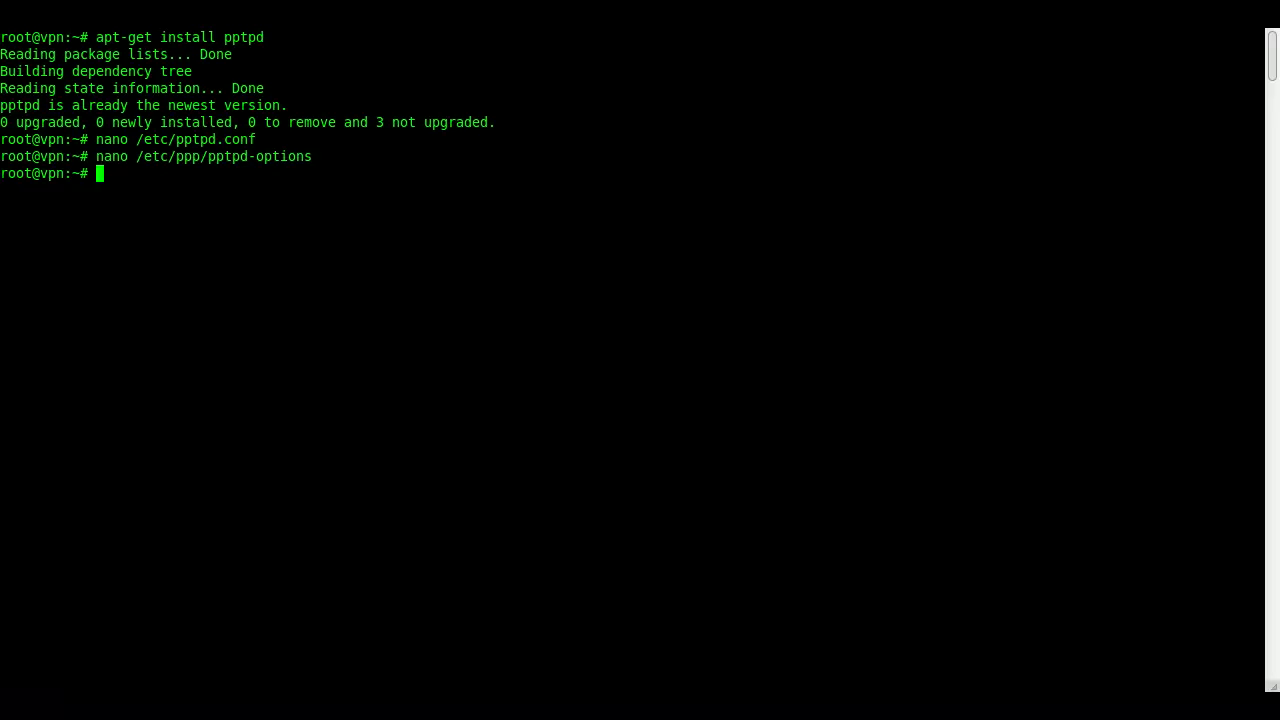
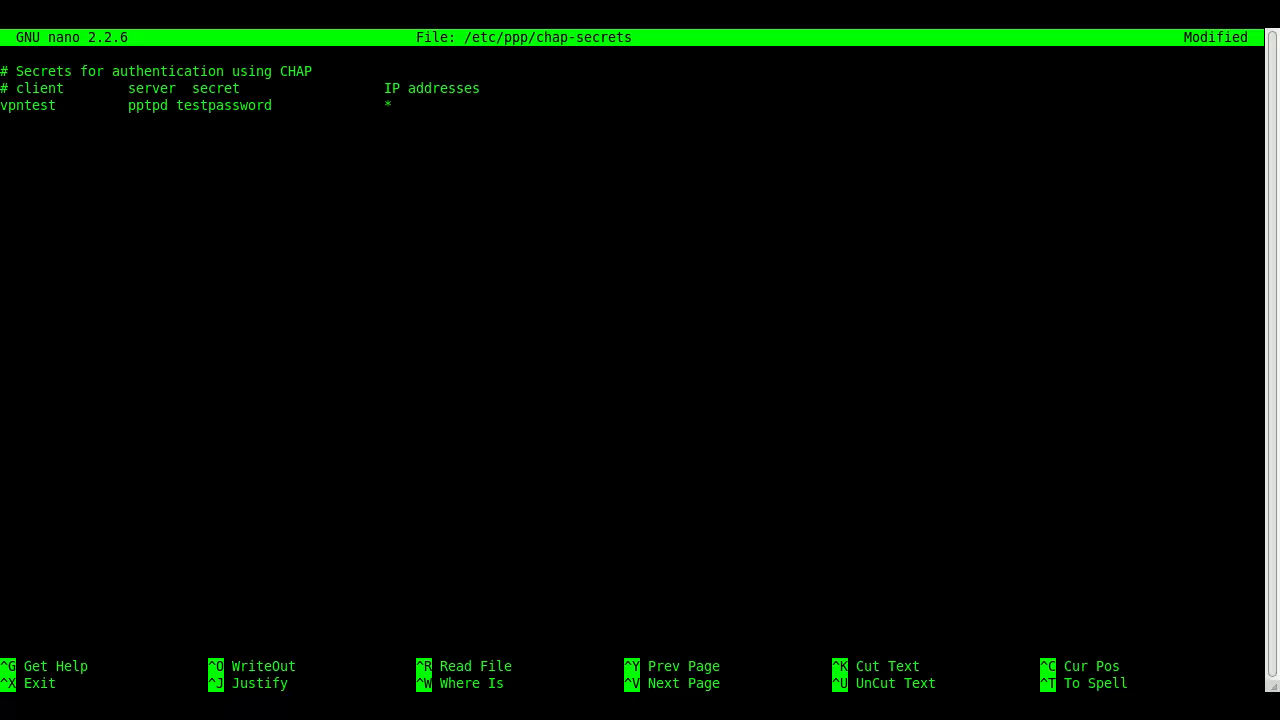
Open /etc/ppp/chap-secrets in nano.
{"action": "key", "text": "ctrl+x"}
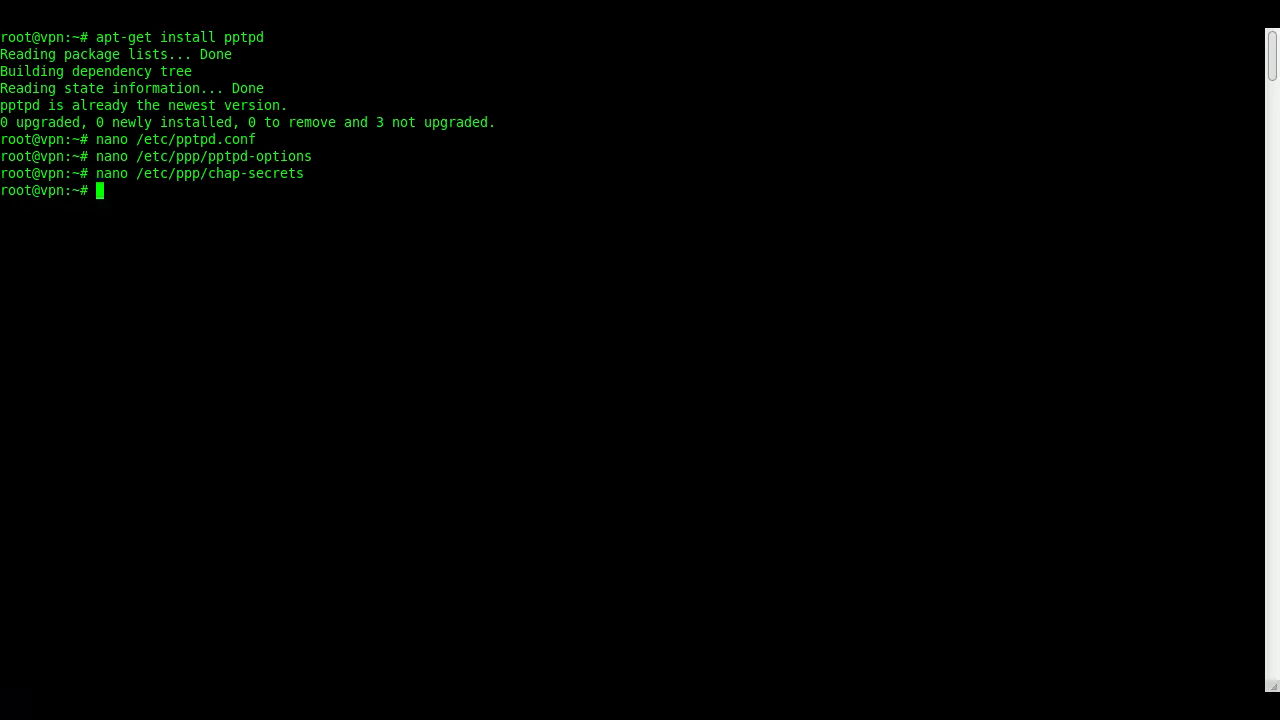
Check with netstat -alnp | grep :1723 that pptpd listens on port 1723.
{"action": "type", "text": "netstat"}
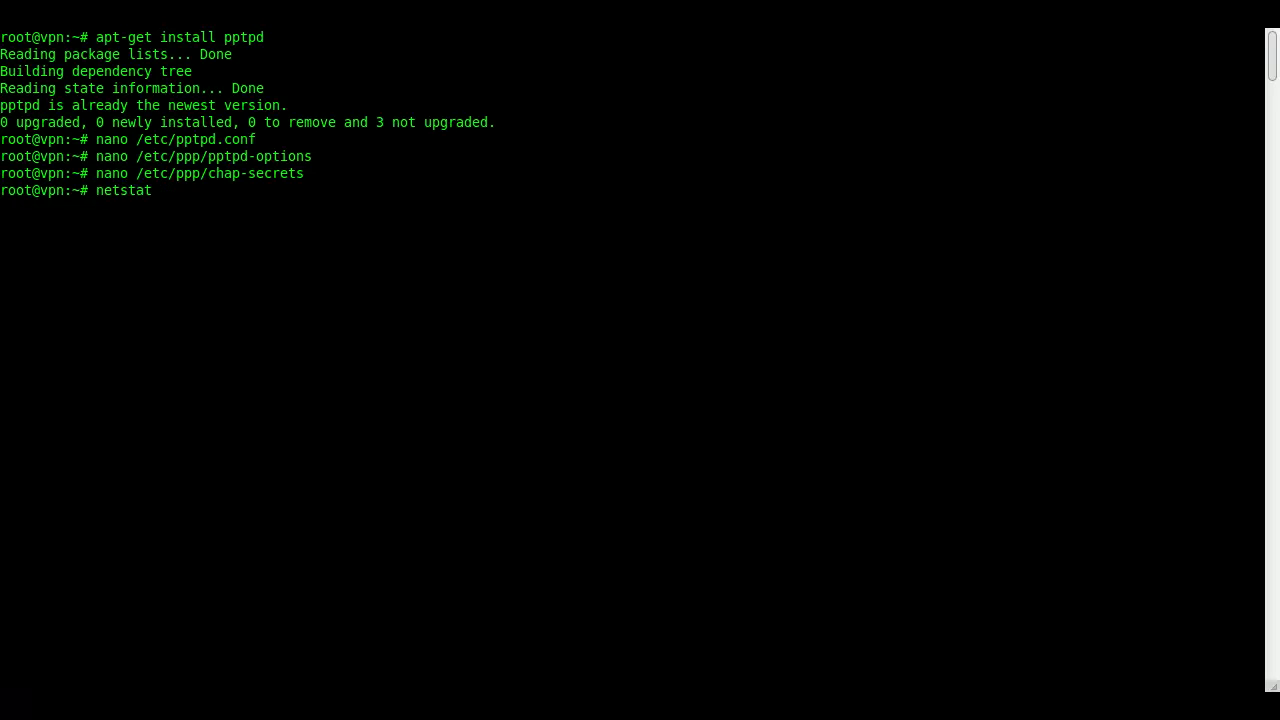
{"action": "type", "text": "-aln"}
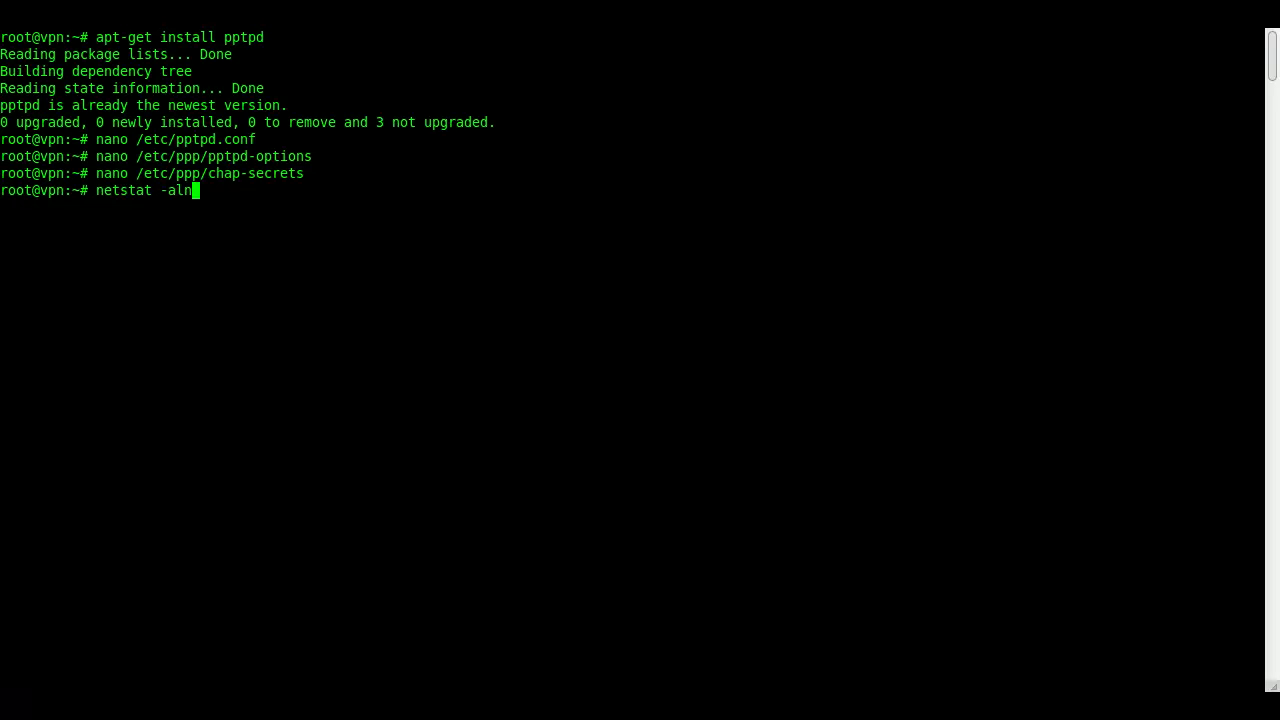
{"action": "type", "text": "p"}
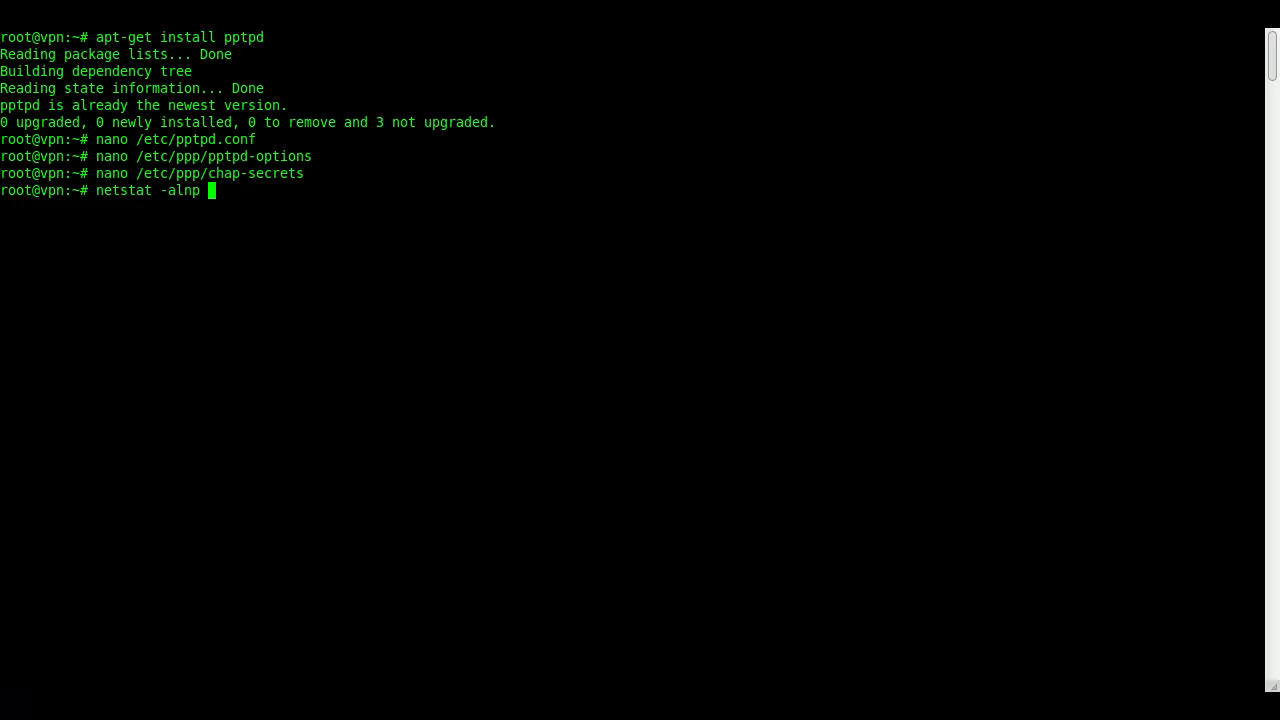
{"action": "type", "text": "|grep :1"}
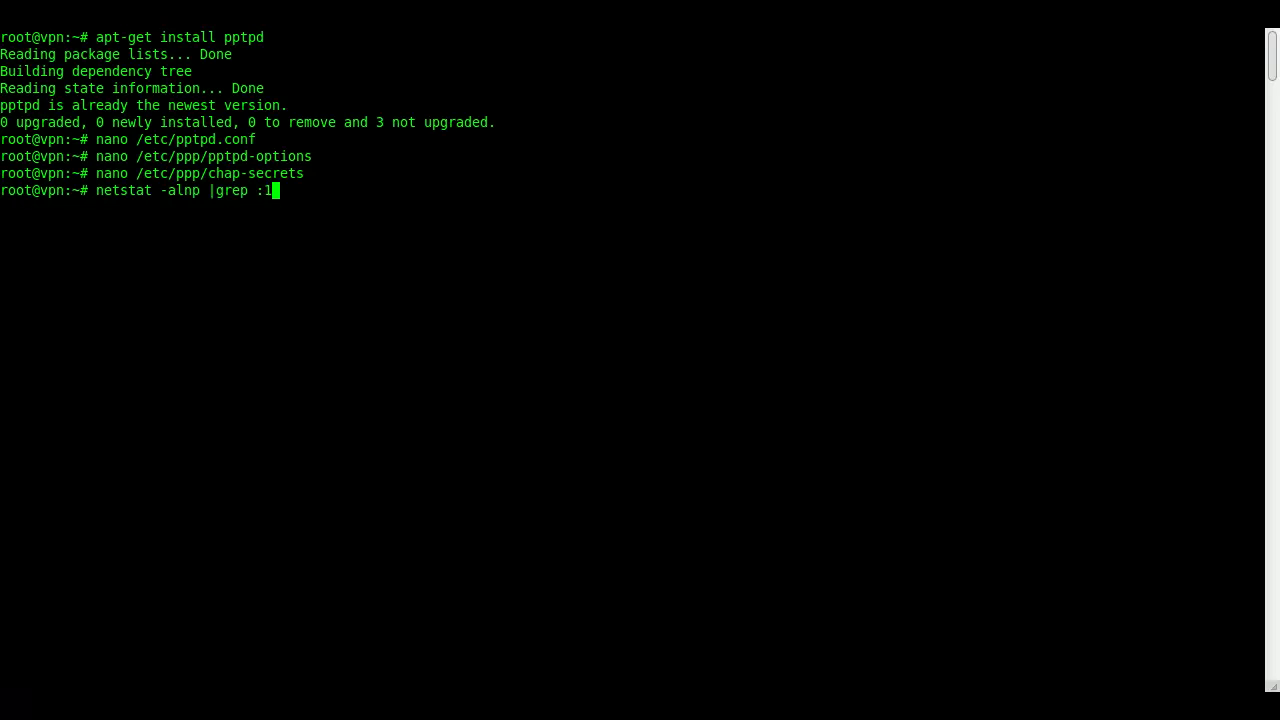
{"action": "type", "text": "723"}
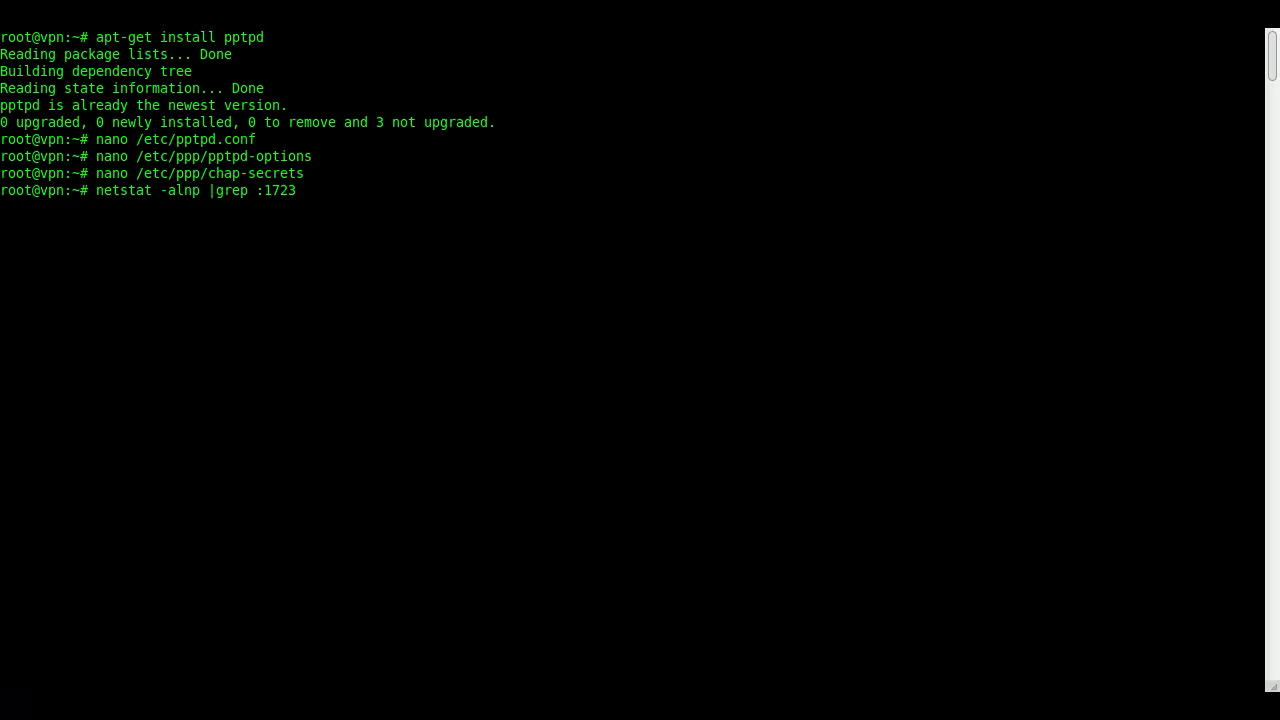
{"action": "key", "text": "Return"}
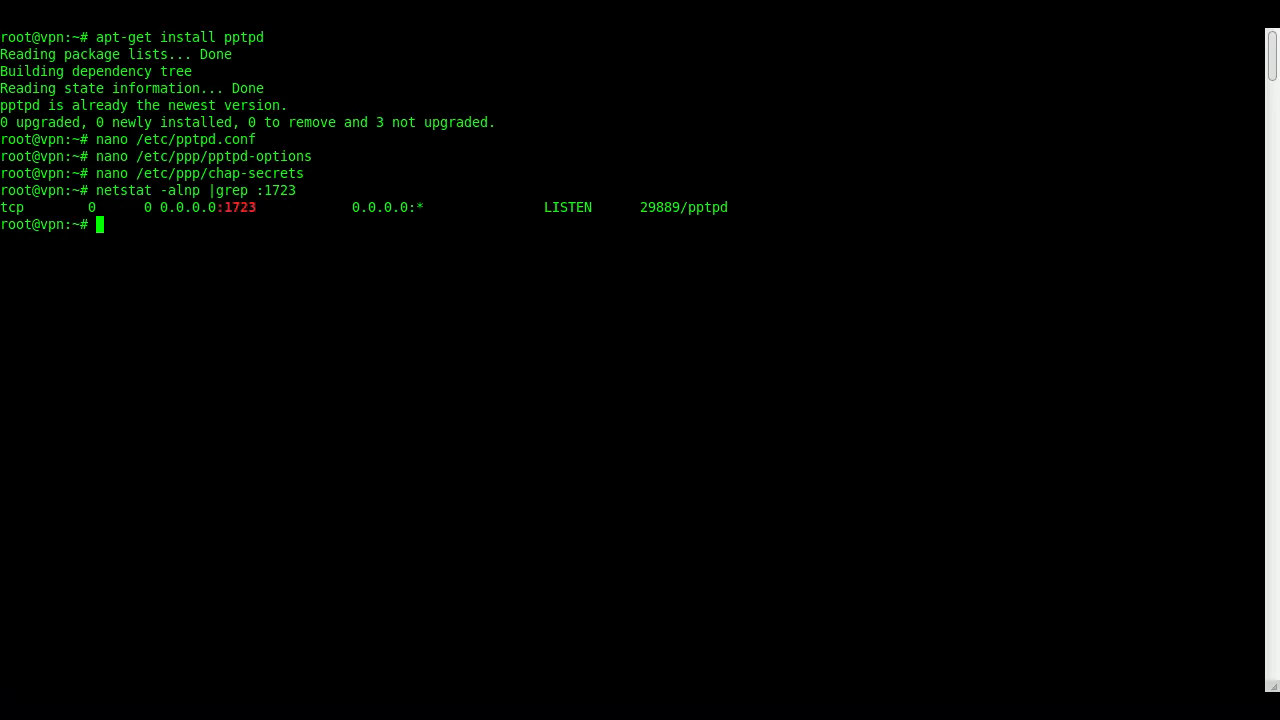
Open /etc/sysctl.conf in the nano editor.
{"action": "type", "text": "nano"}
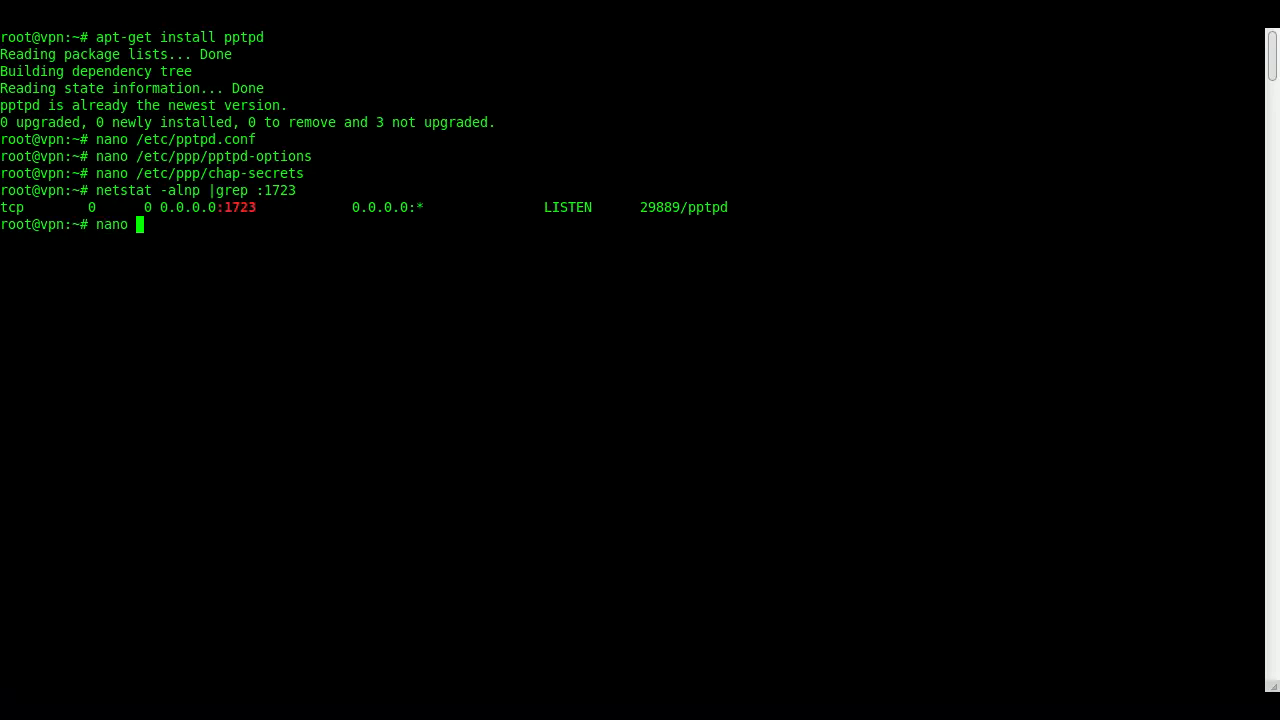
{"action": "type", "text": "/etc/"}
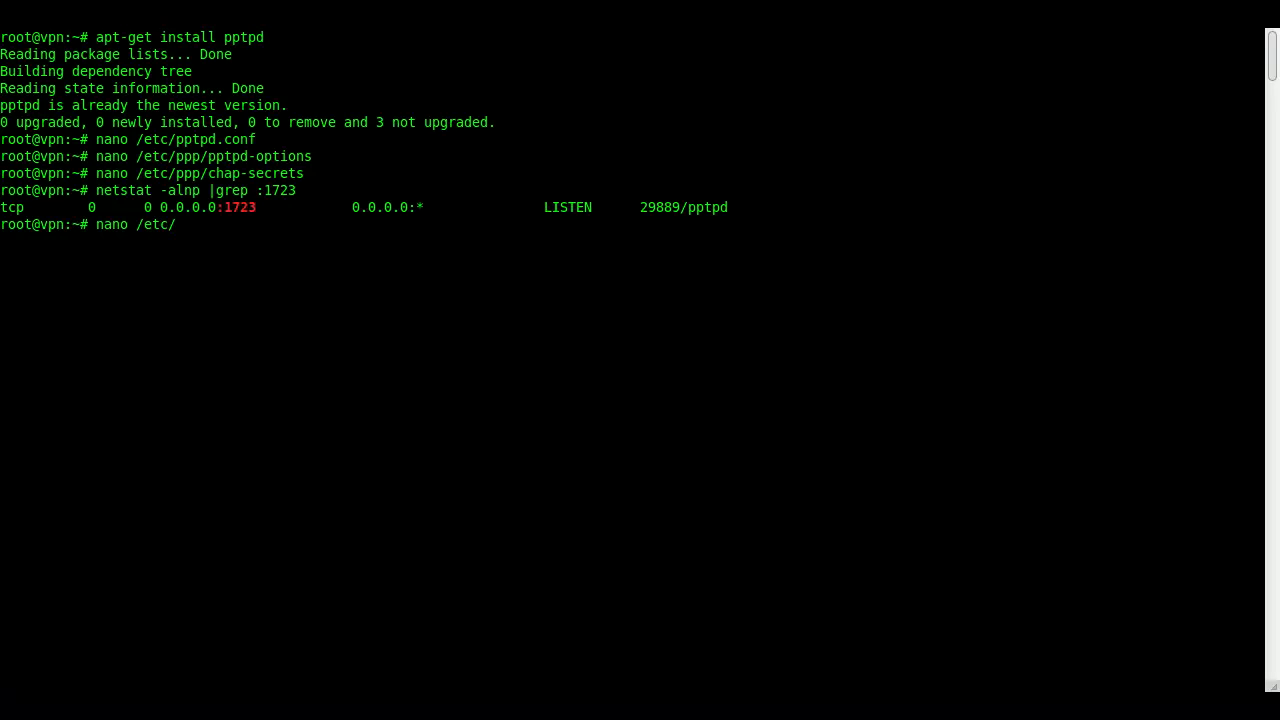
{"action": "type", "text": "sys"}
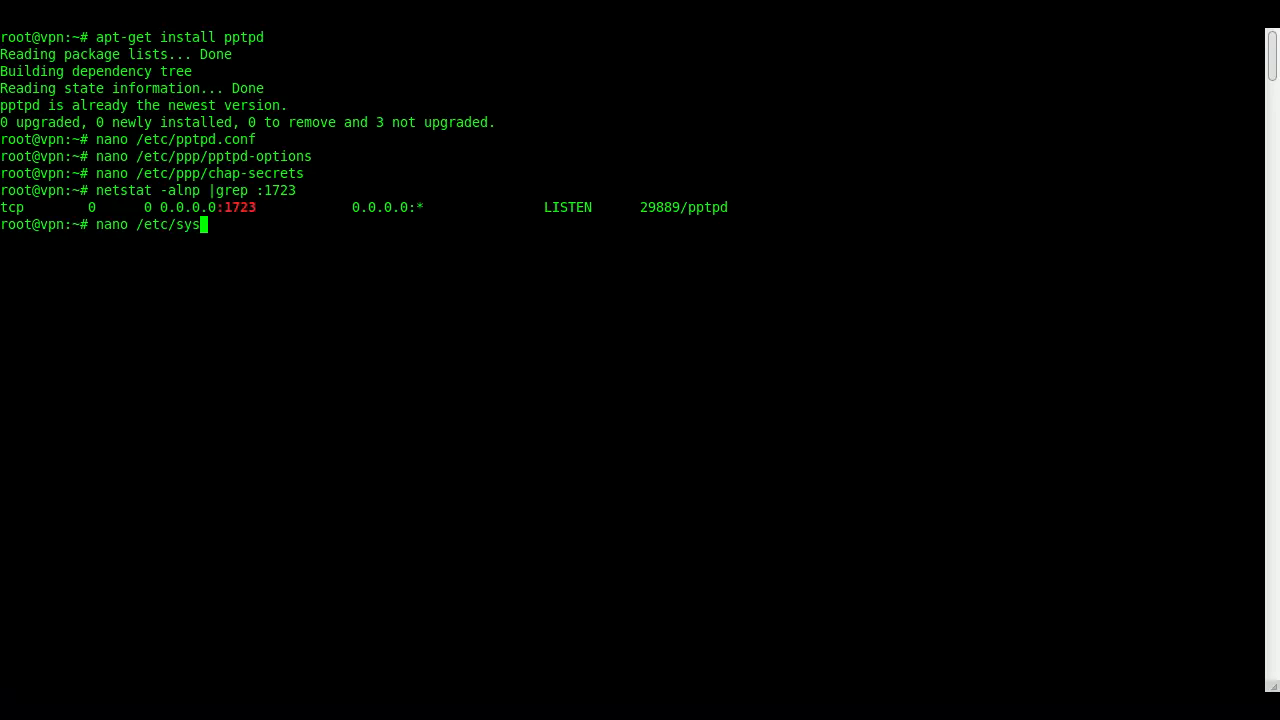
{"action": "type", "text": "ctl."}
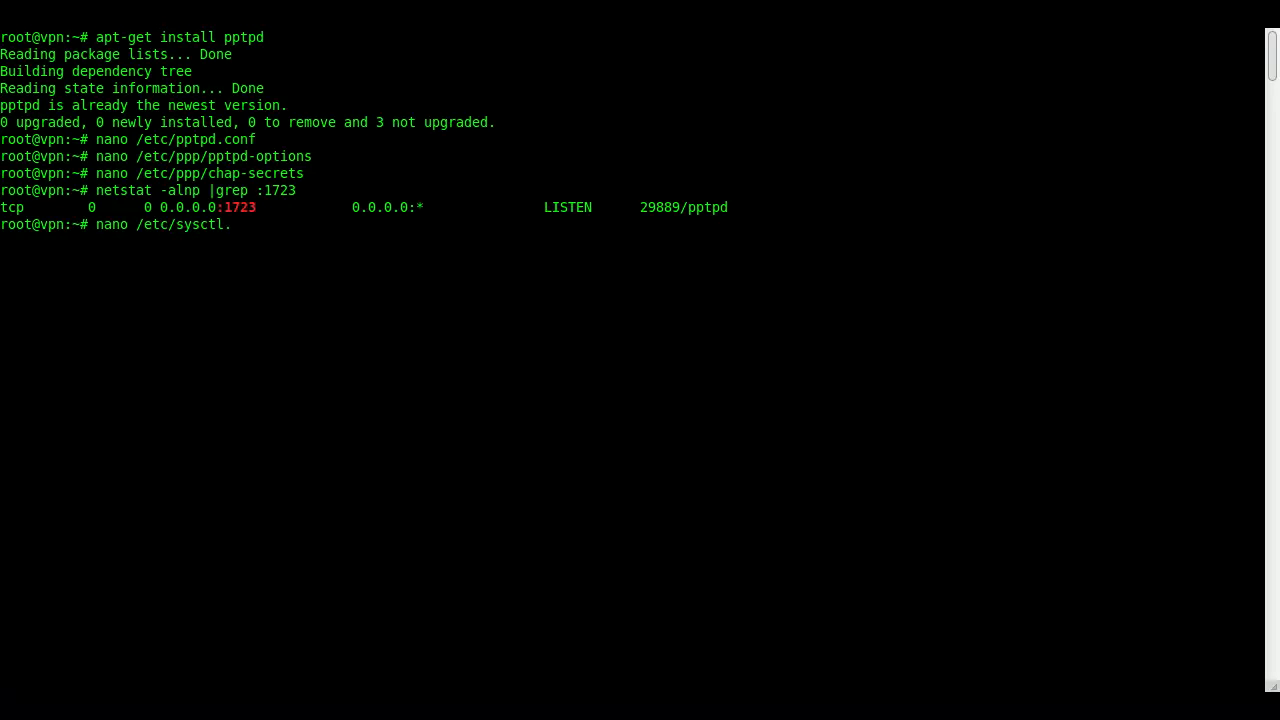
{"action": "type", "text": "conf"}
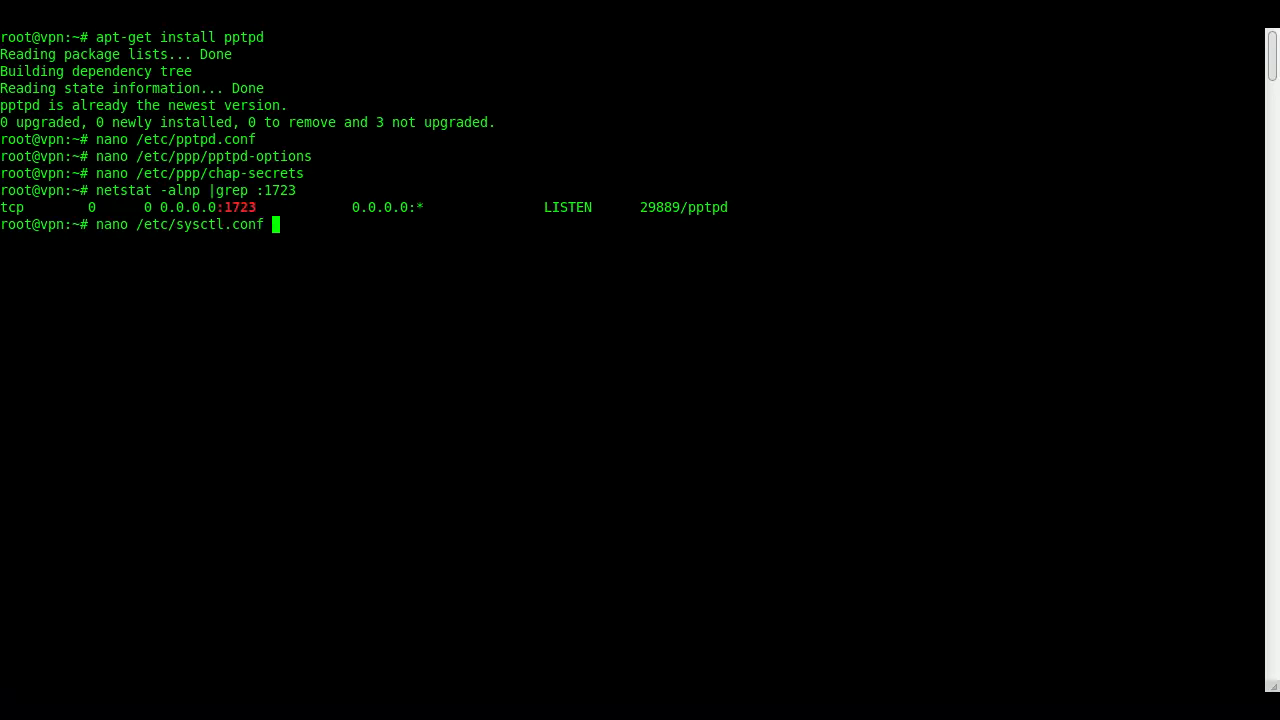
{"action": "key", "text": "Return"}
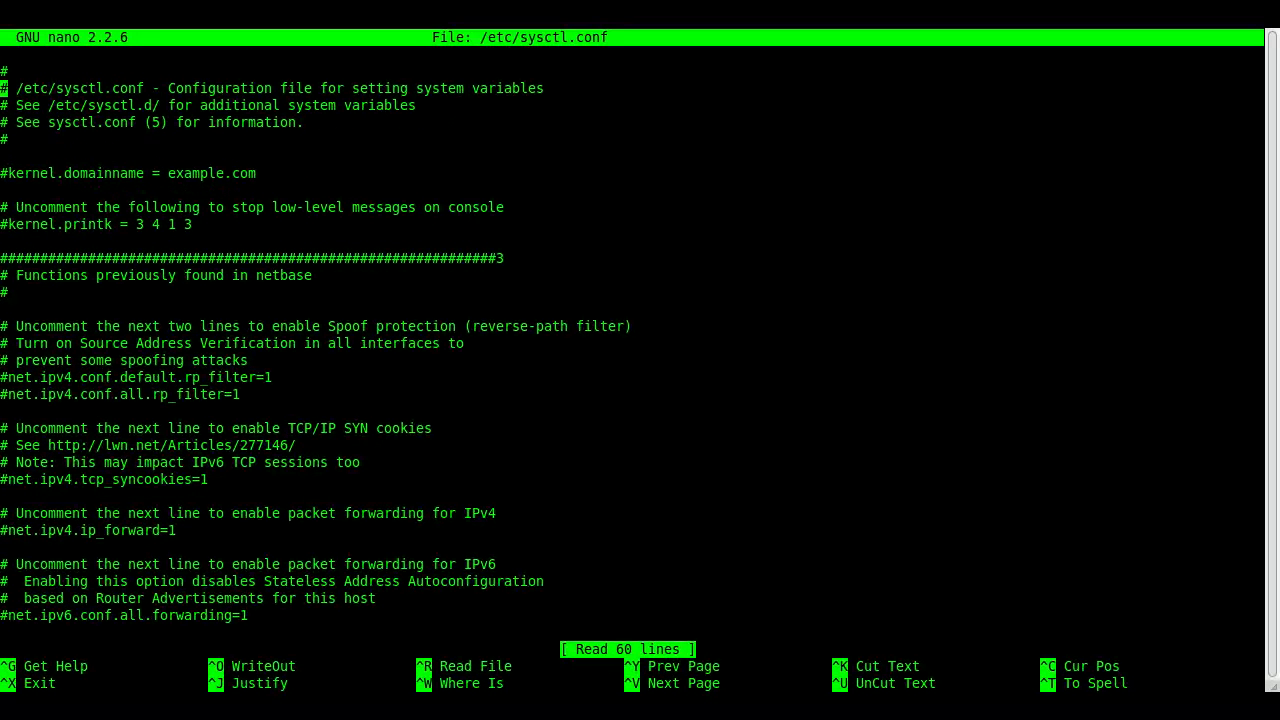
{"action": "mouse_move", "coordinate": [5, 343]}
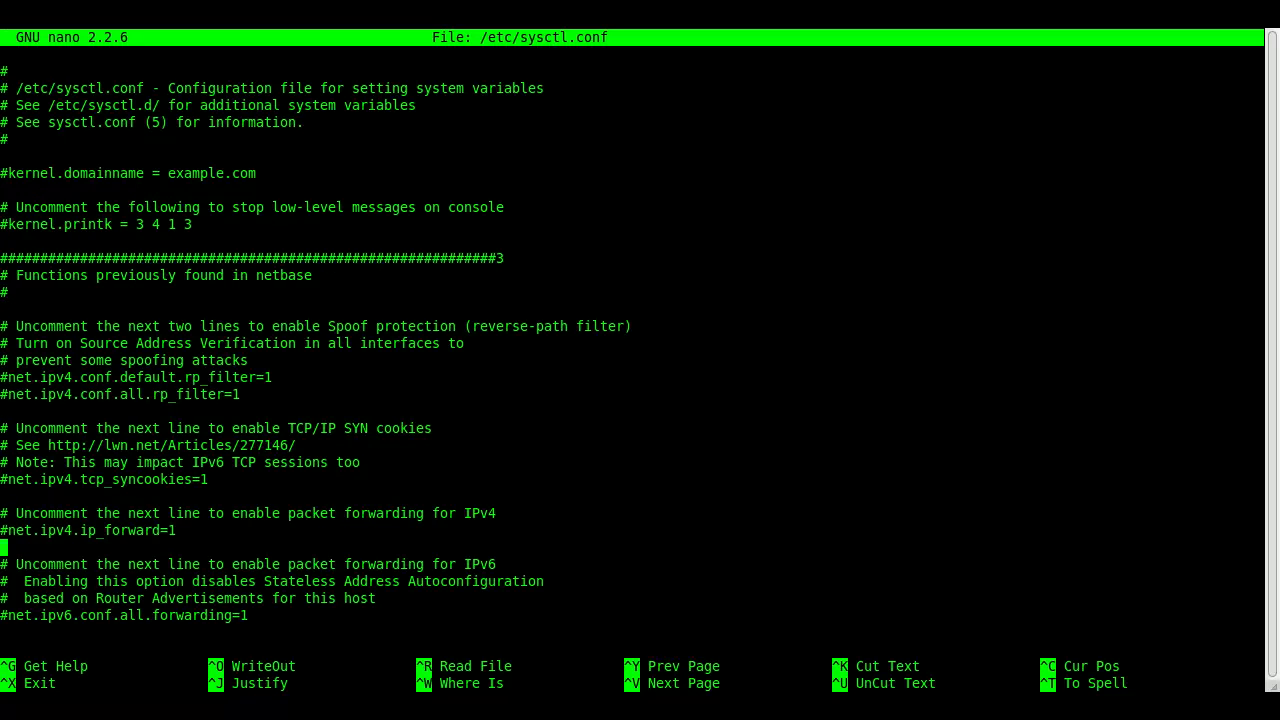
Uncomment net.ipv4.ip_forward=1 in sysctl.conf, then save and exit nano.
{"action": "key", "text": "Delete"}
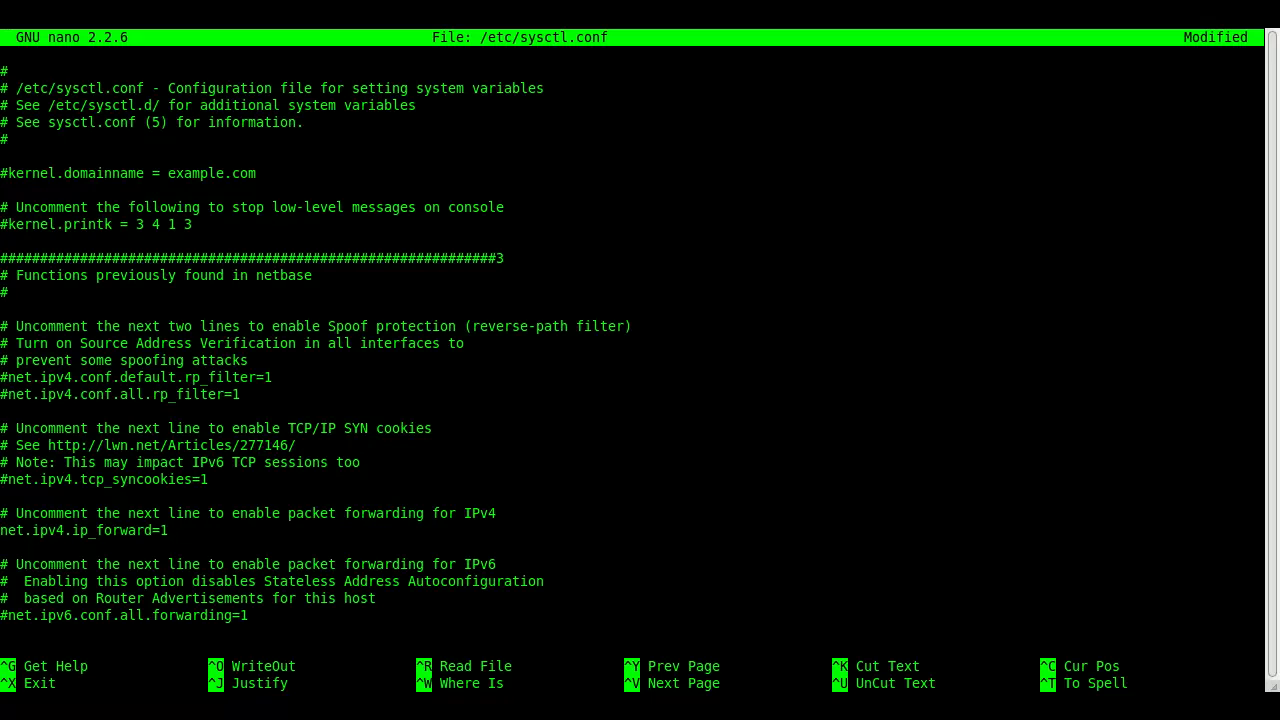
{"action": "left_click", "coordinate": [5, 530]}
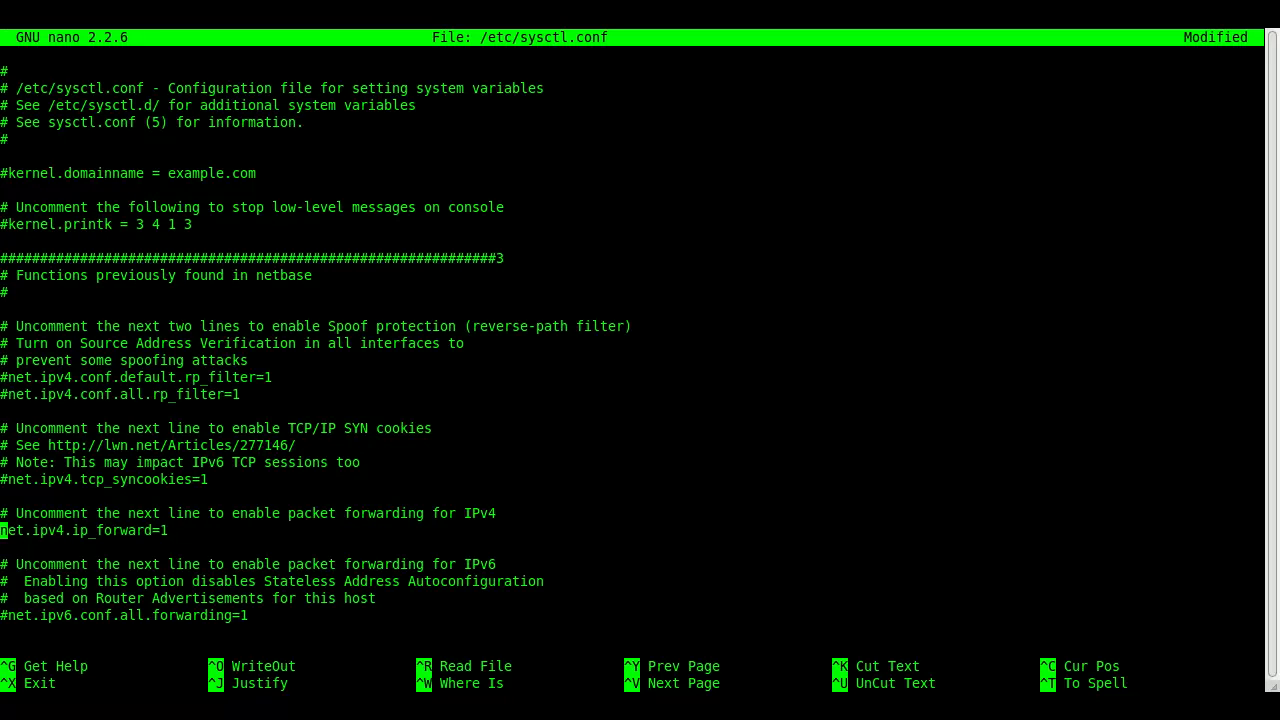
{"action": "key", "text": "Delete"}
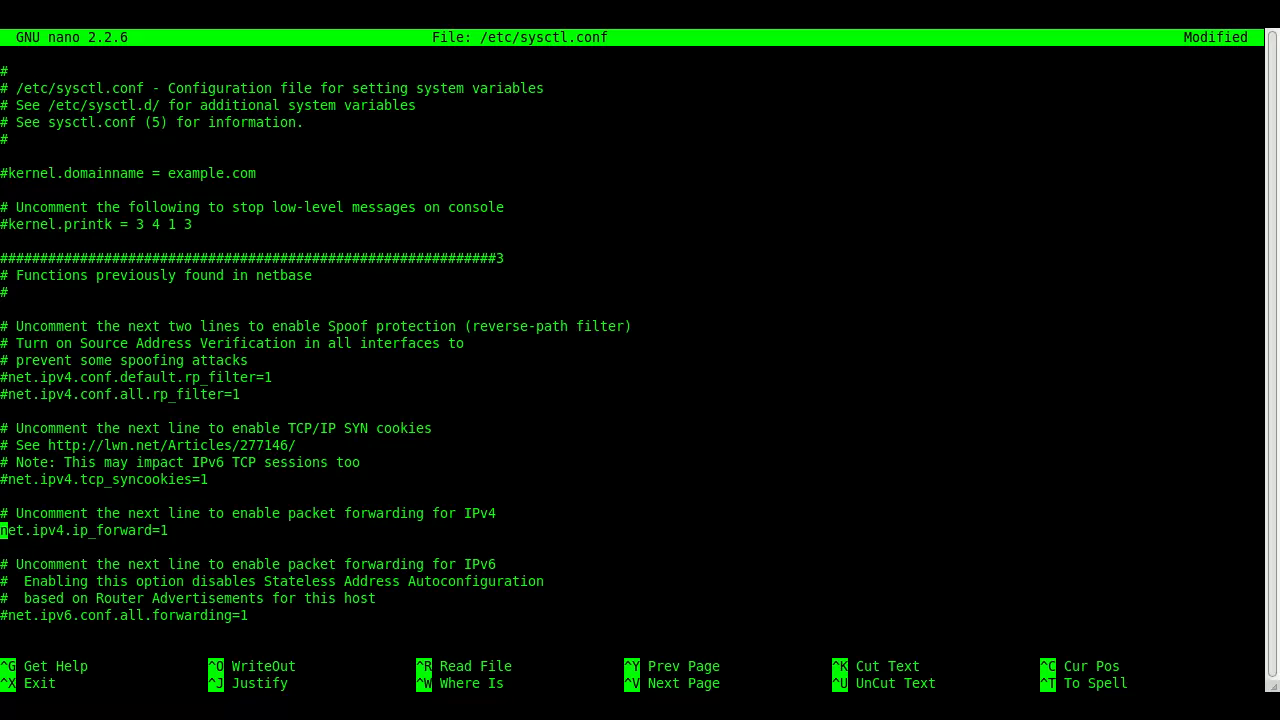
{"action": "key", "text": "ctrl+x"}
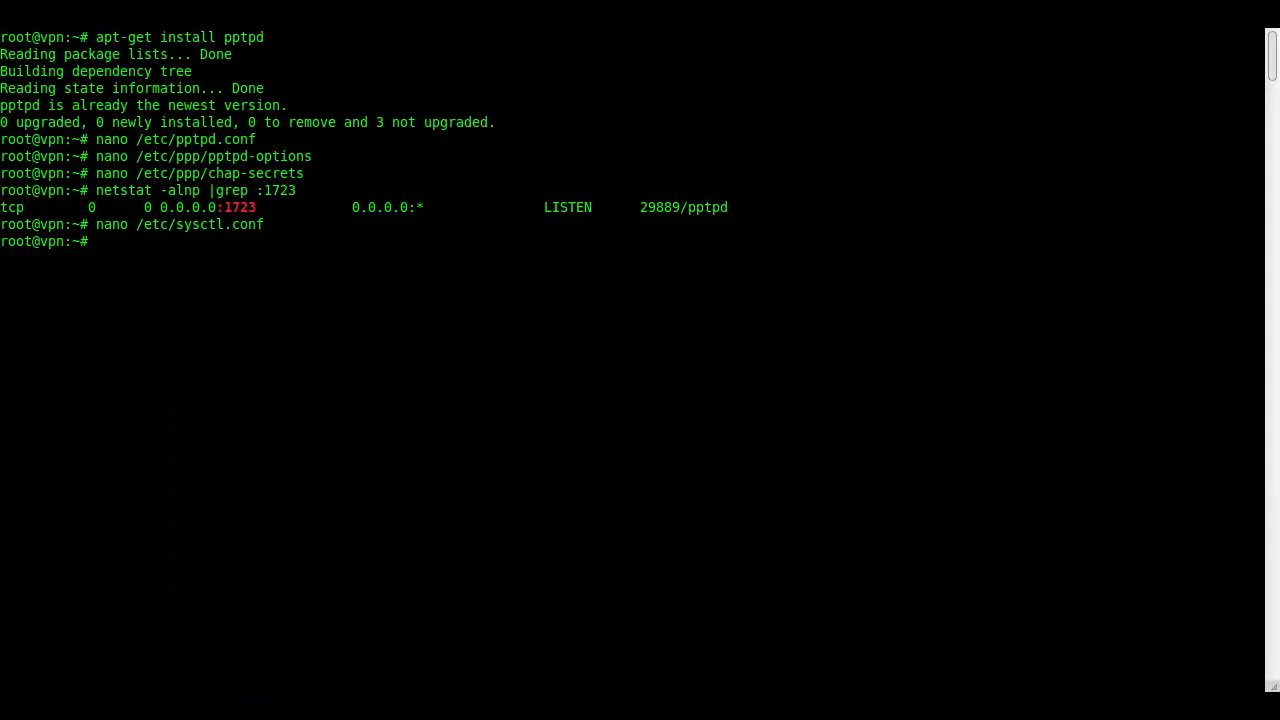
Reload kernel settings with sysctl -p to enable forwarding, then open /etc/rc.local in nano.
{"action": "type", "text": "sysctl -p"}
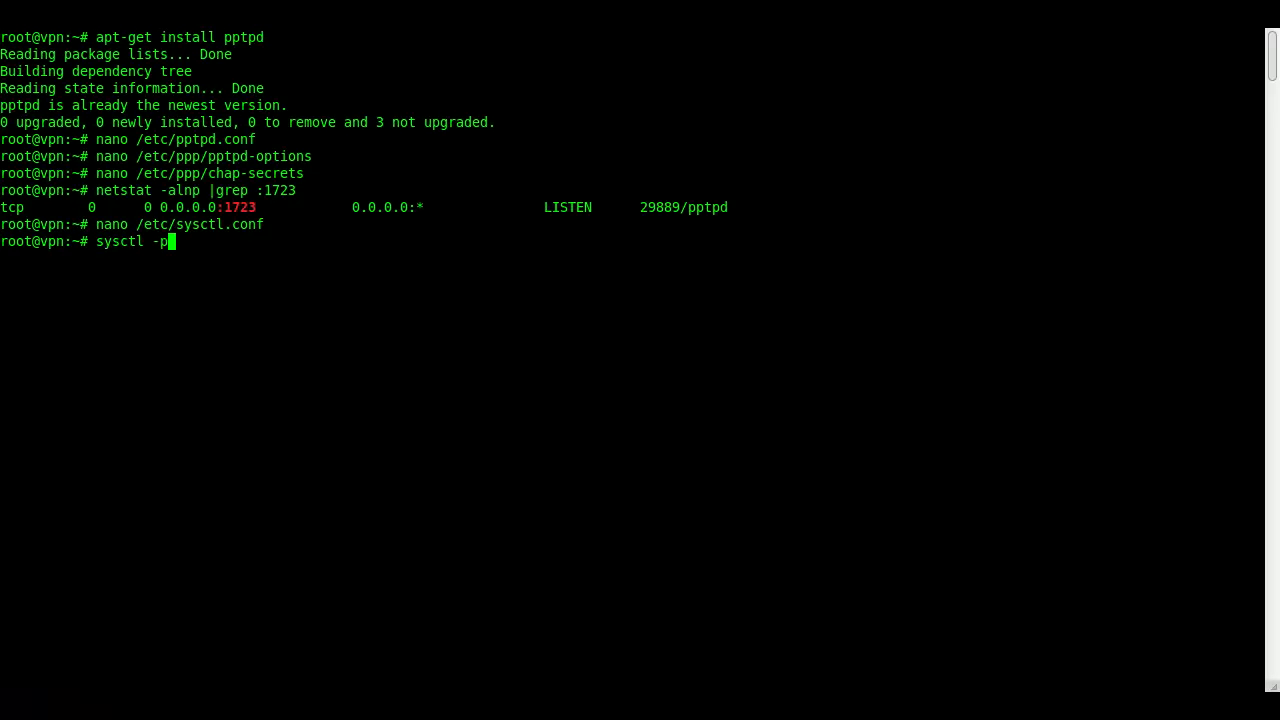
{"action": "key", "text": "Return"}
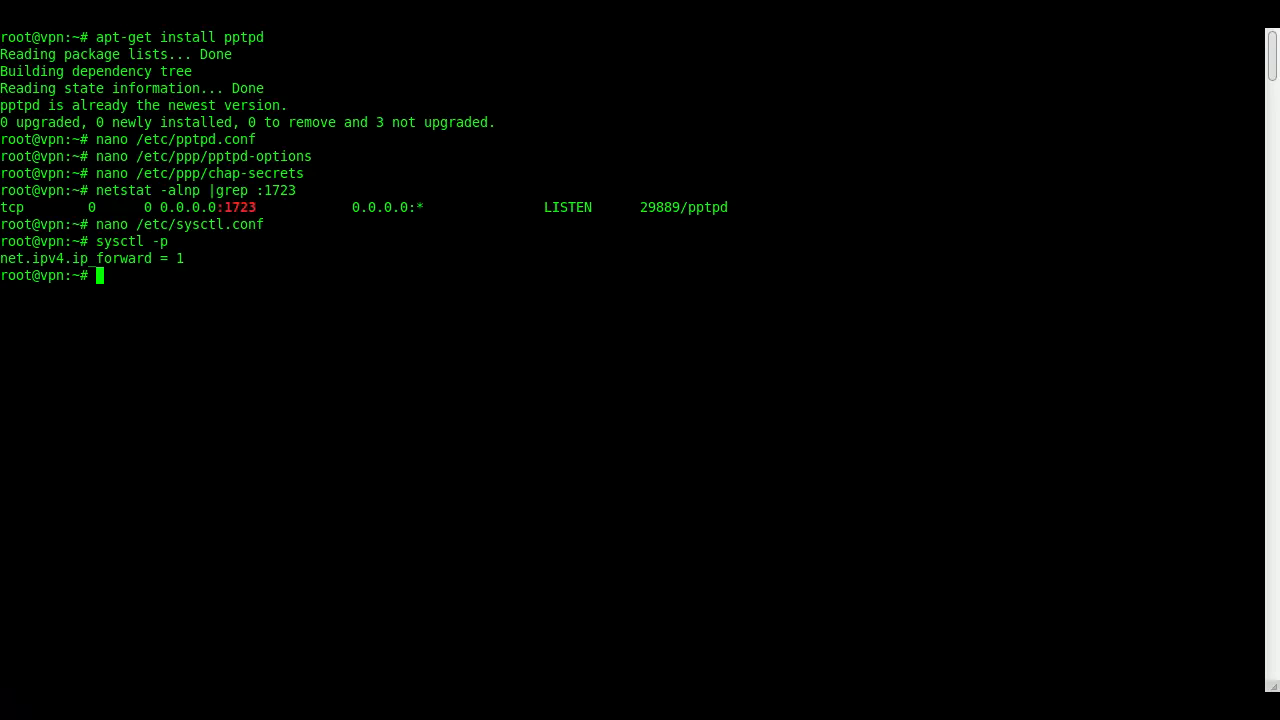
{"action": "type", "text": "nano"}
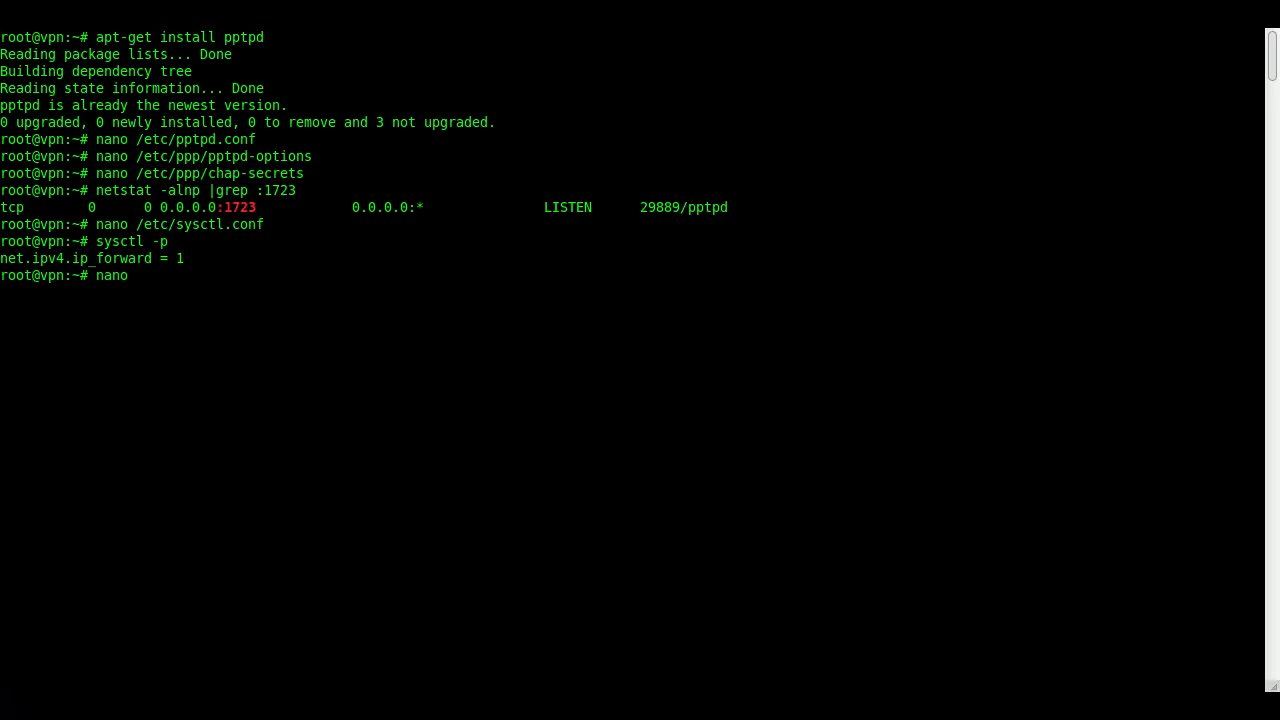
{"action": "type", "text": "/etc/r"}
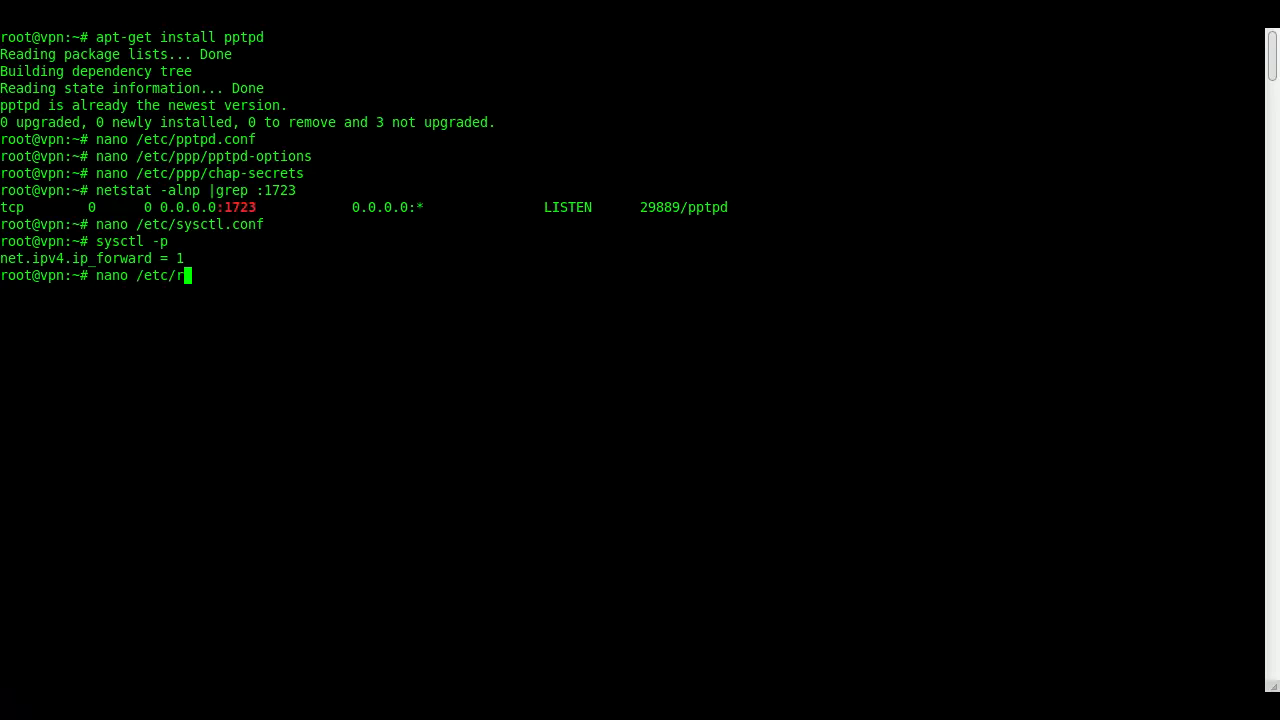
{"action": "key", "text": "Return"}
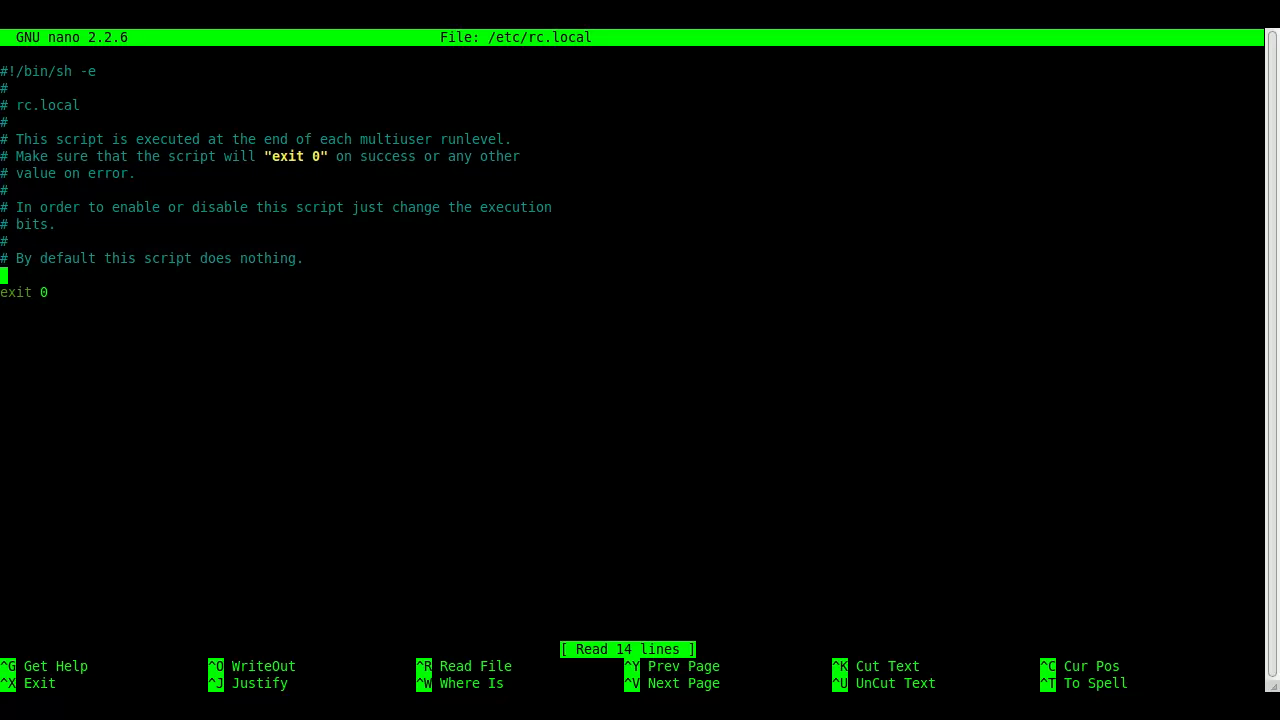
{"action": "mouse_move", "coordinate": [1106, 431]}
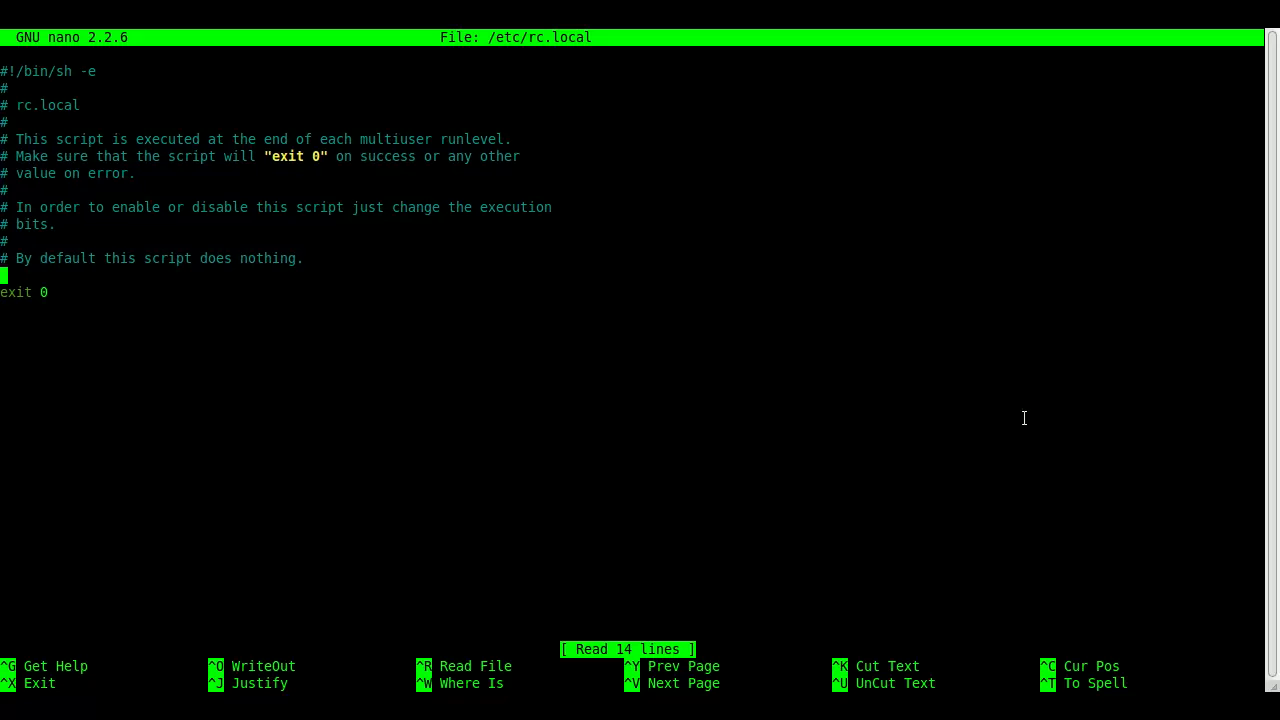
{"action": "mouse_move", "coordinate": [1083, 513]}
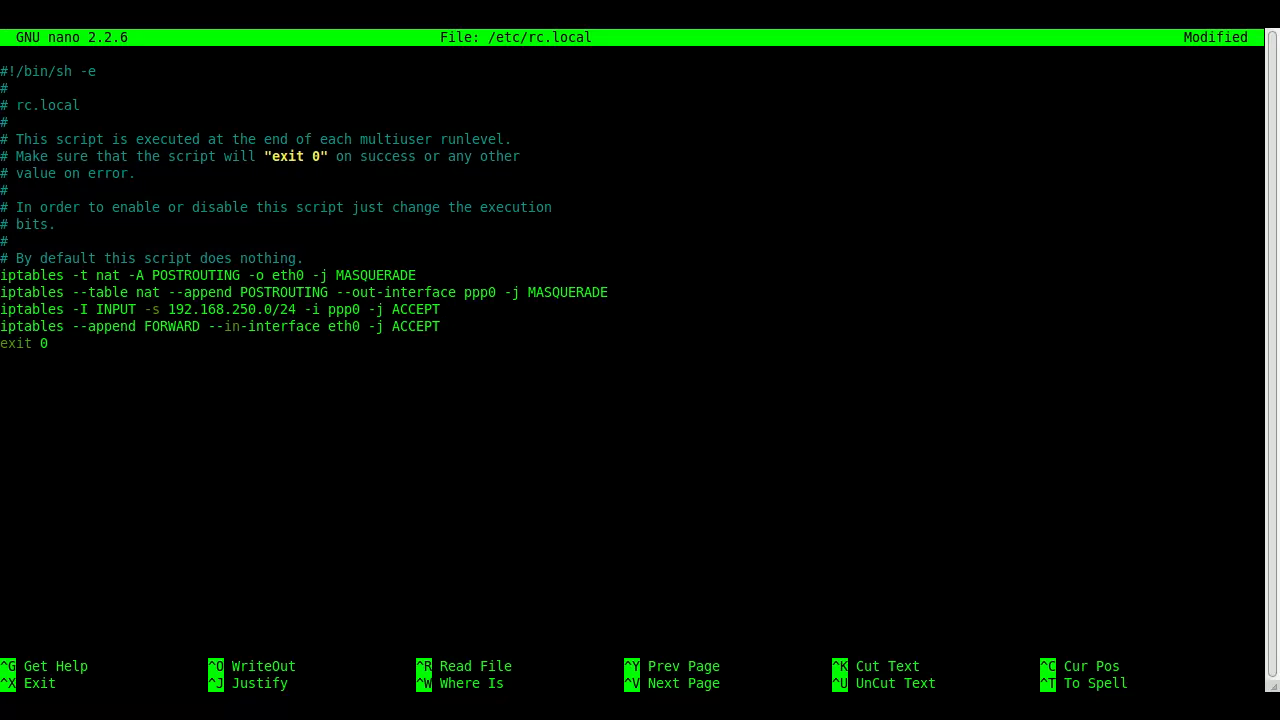
Add four iptables NAT, INPUT and FORWARD rules above exit 0 in rc.local and save.
{"action": "left_click", "coordinate": [443, 326]}
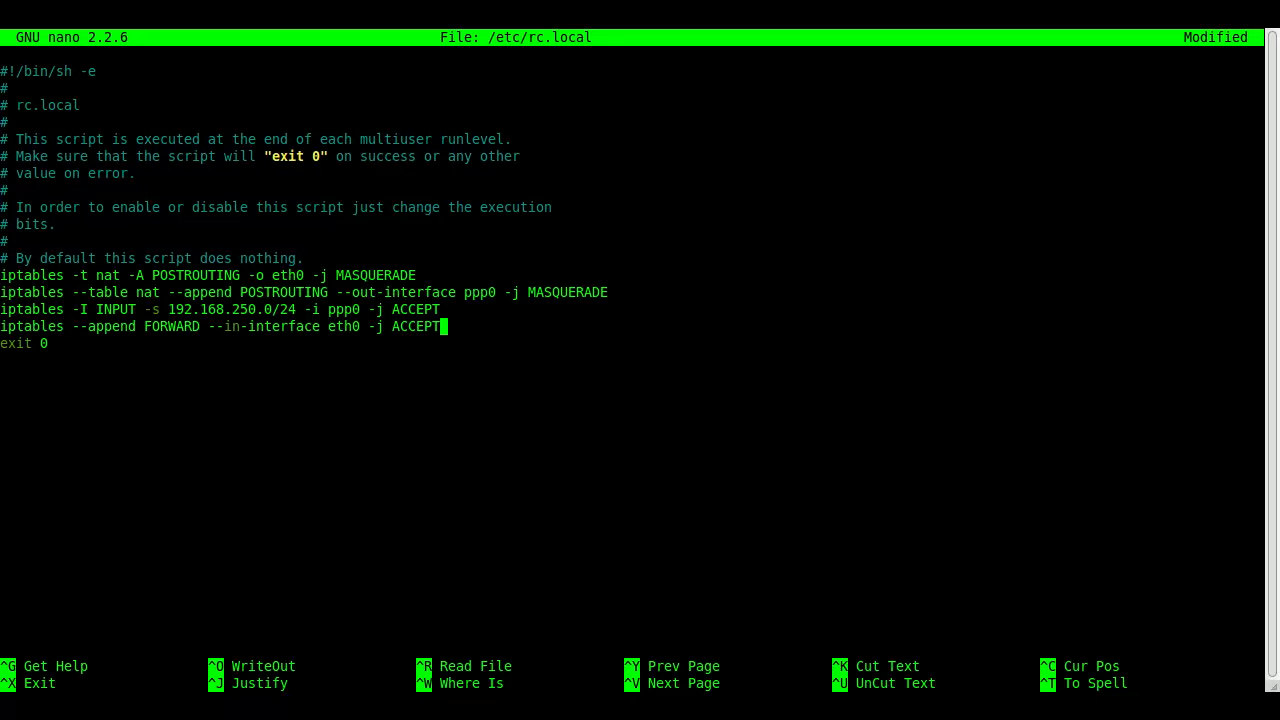
{"action": "key", "text": "ctrl+o"}
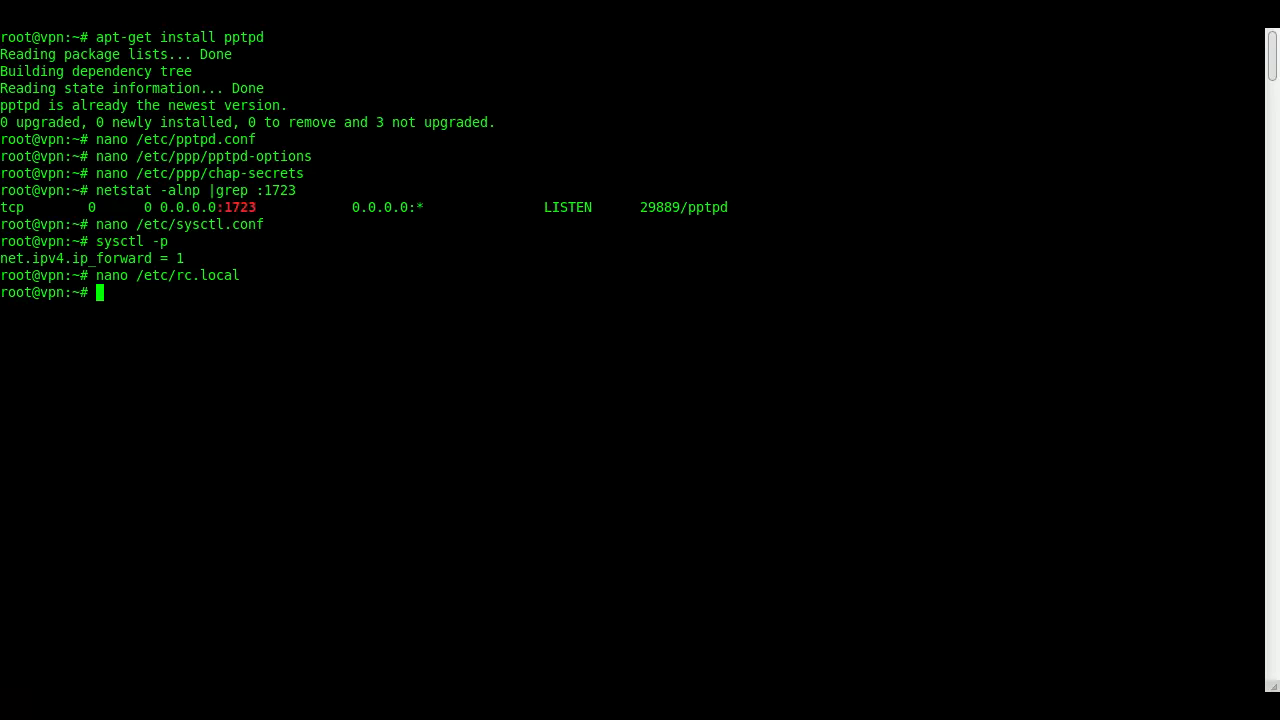
Restart the PPTP VPN daemon with service pptpd restart.
{"action": "type", "text": "service"}
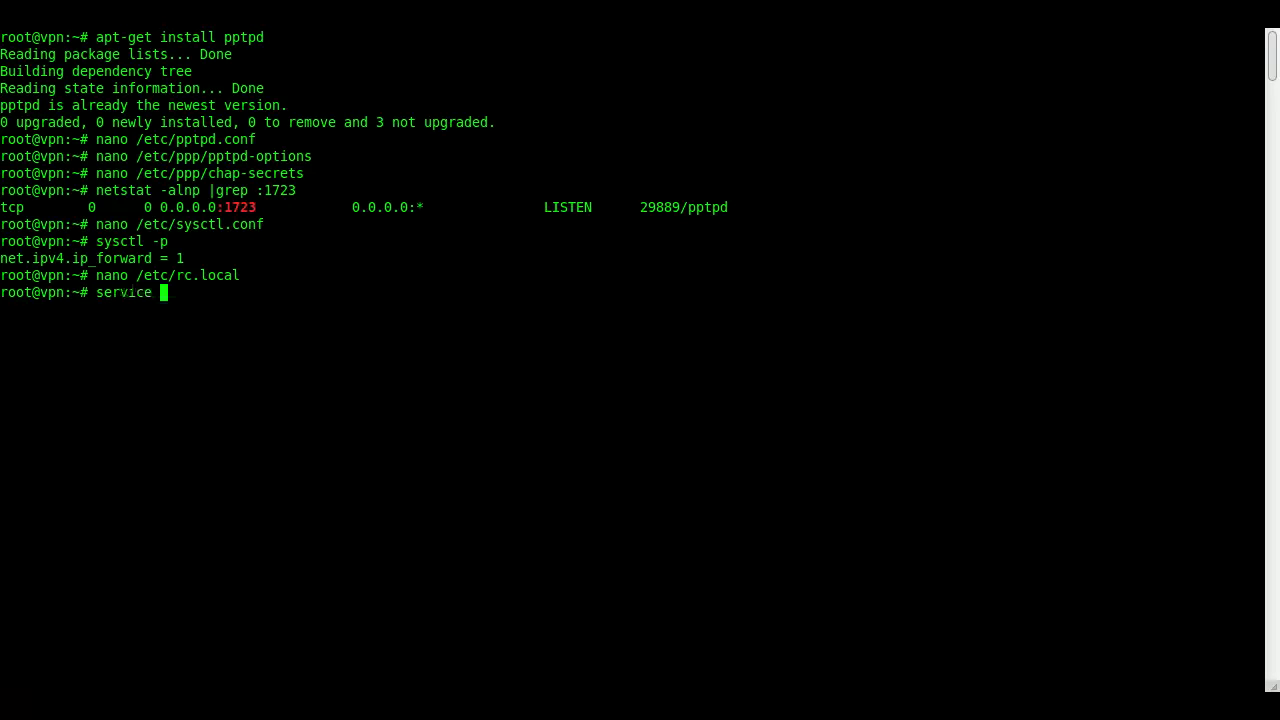
{"action": "type", "text": "pptpd restart"}
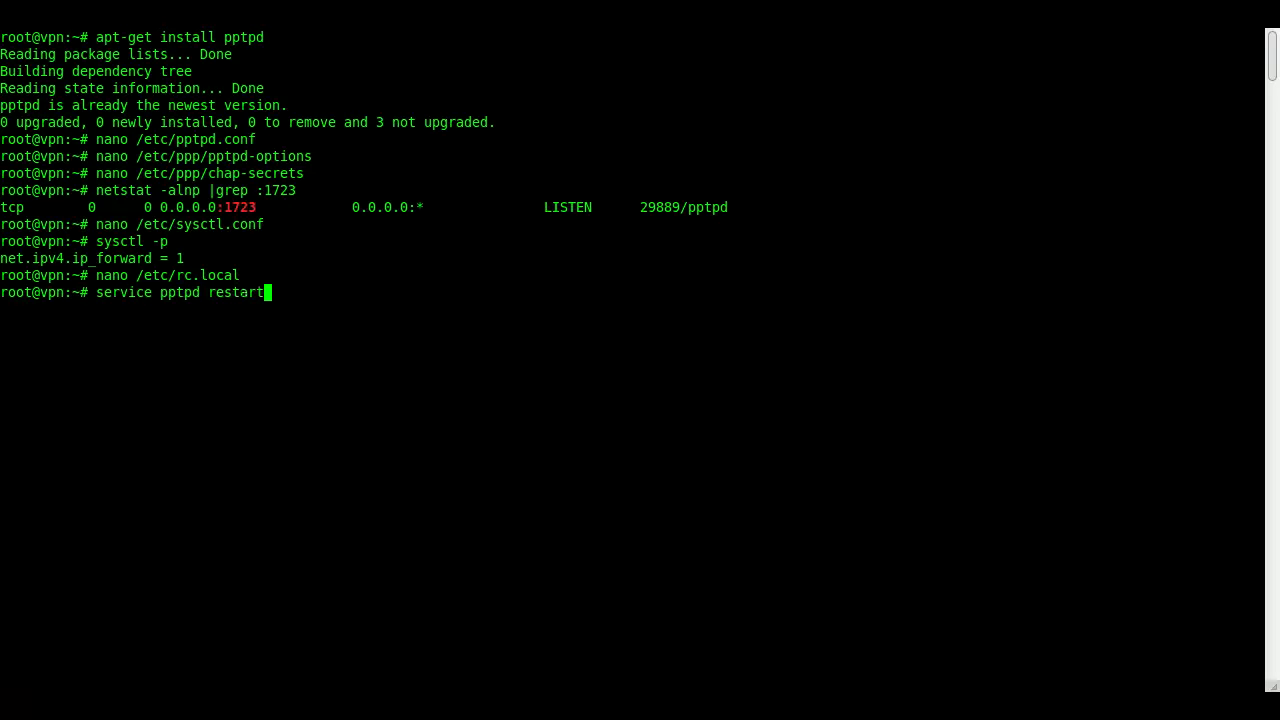
{"action": "key", "text": "Return"}
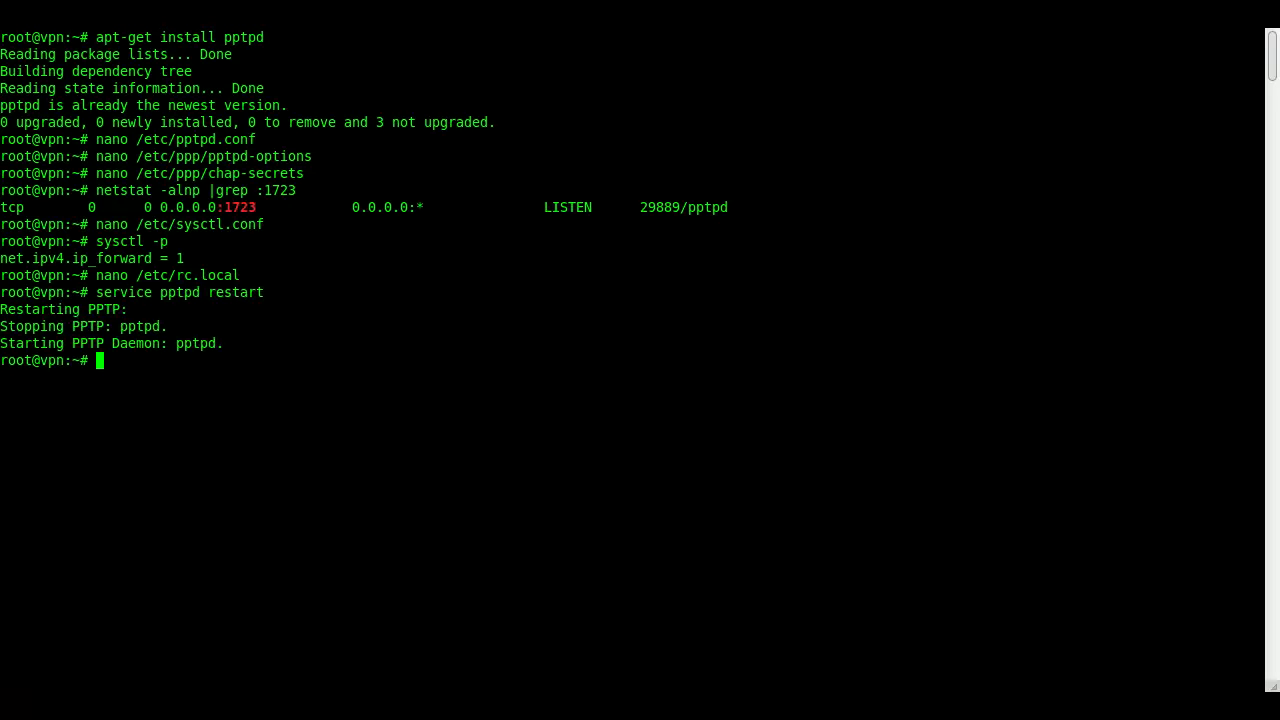